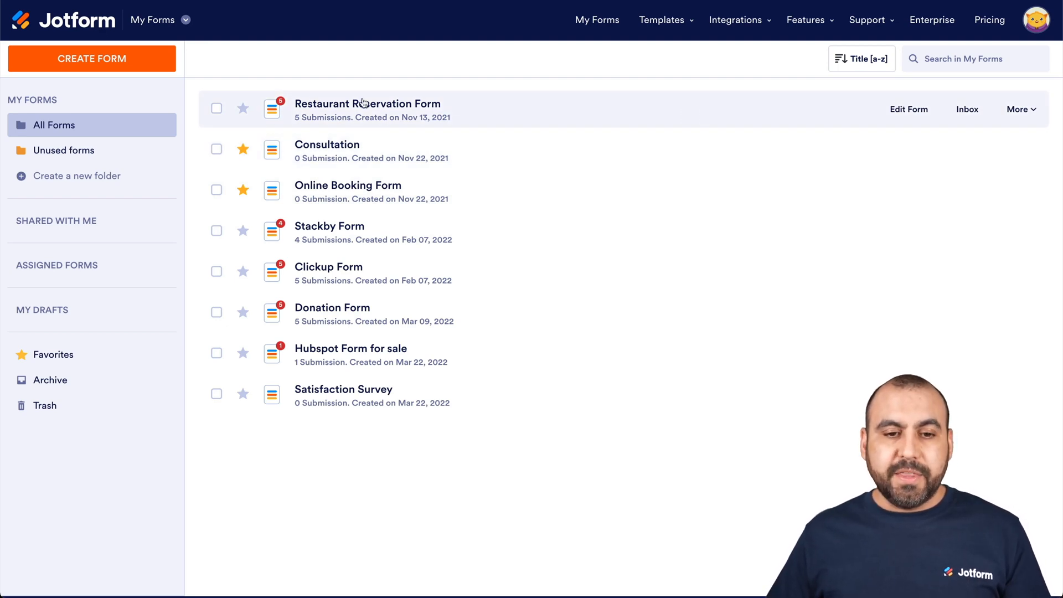
{"action": "mouse_move", "coordinate": [967, 109]}
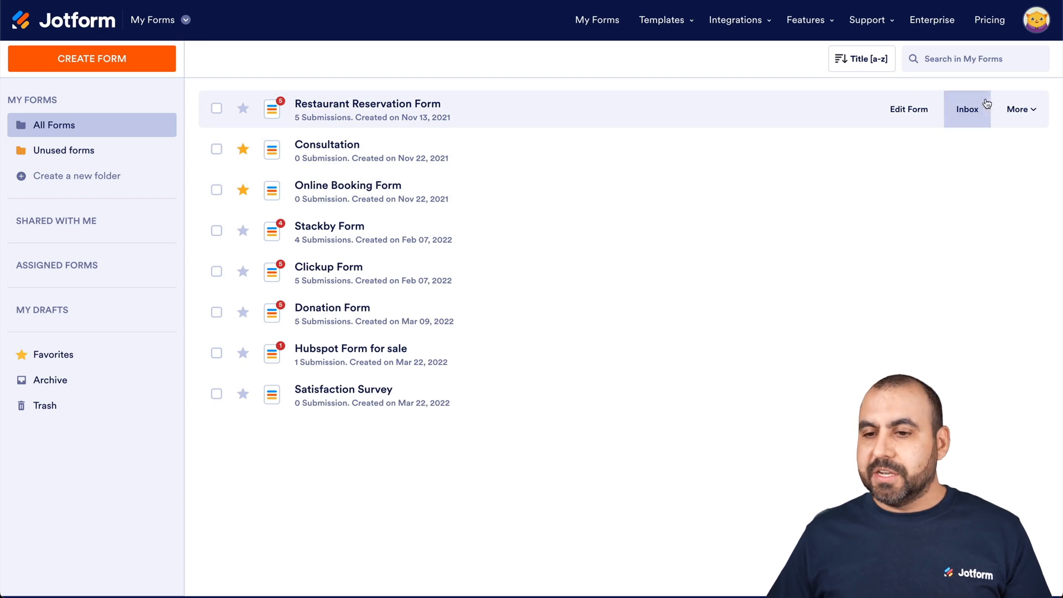
Open the Restaurant Reservation Form's five submissions as a spreadsheet-style table
{"action": "left_click", "coordinate": [216, 108]}
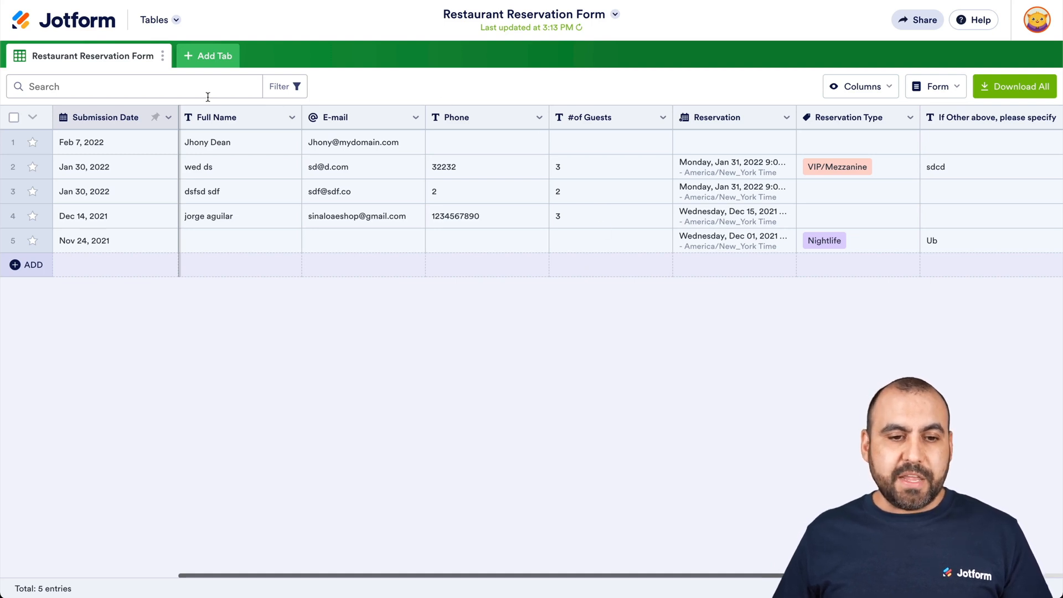
{"action": "mouse_move", "coordinate": [687, 389]}
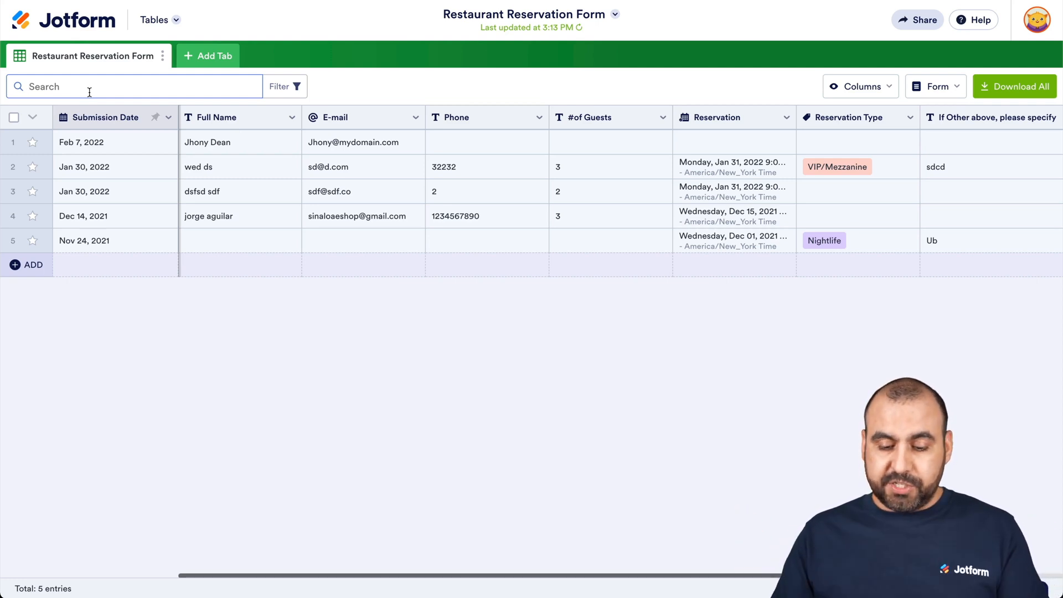
{"action": "type", "text": "jorge"}
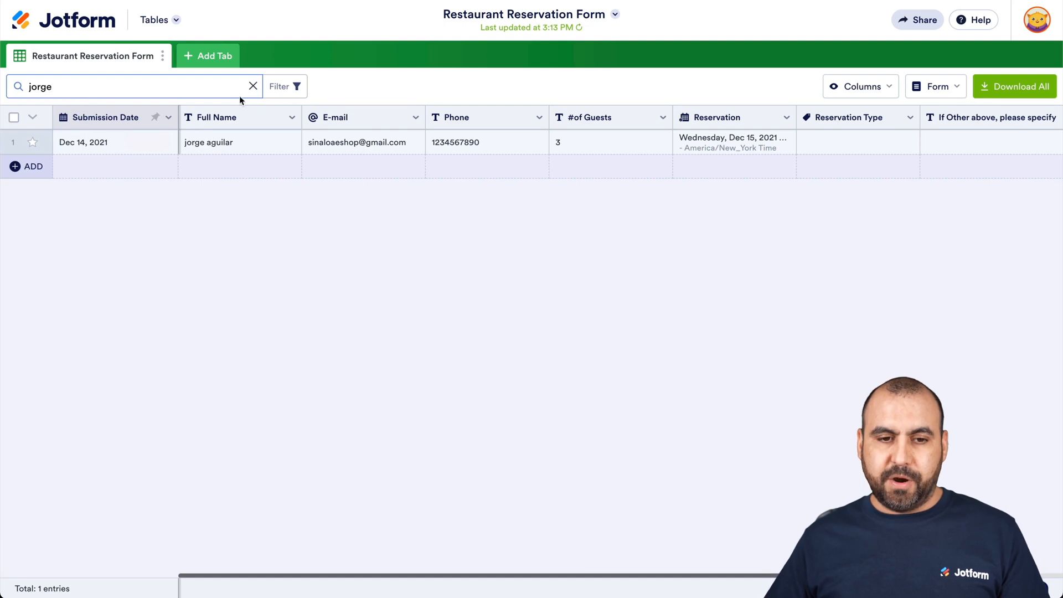
{"action": "left_click", "coordinate": [253, 86]}
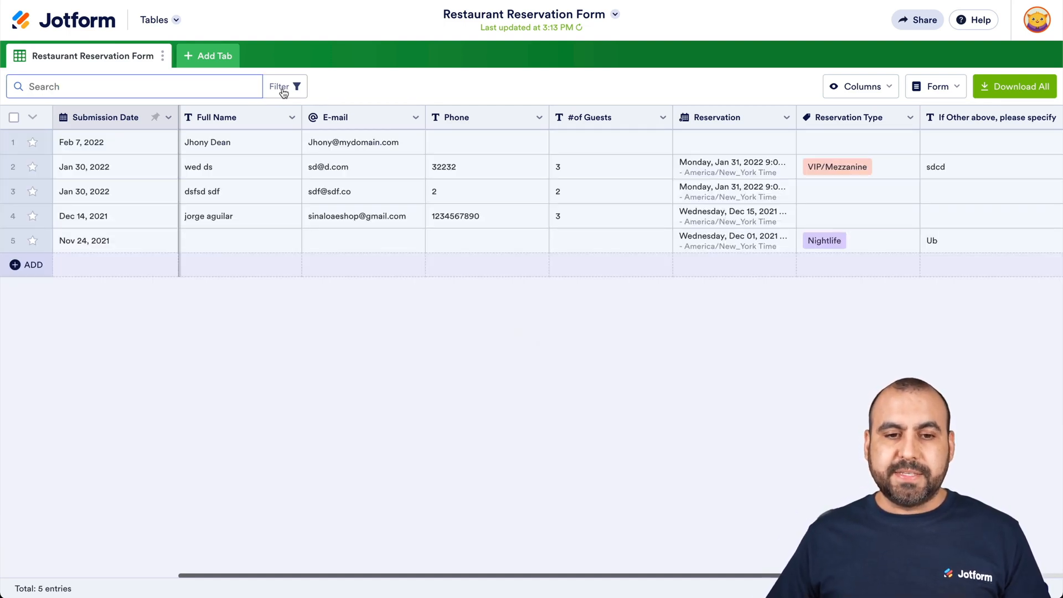
{"action": "left_click", "coordinate": [284, 87]}
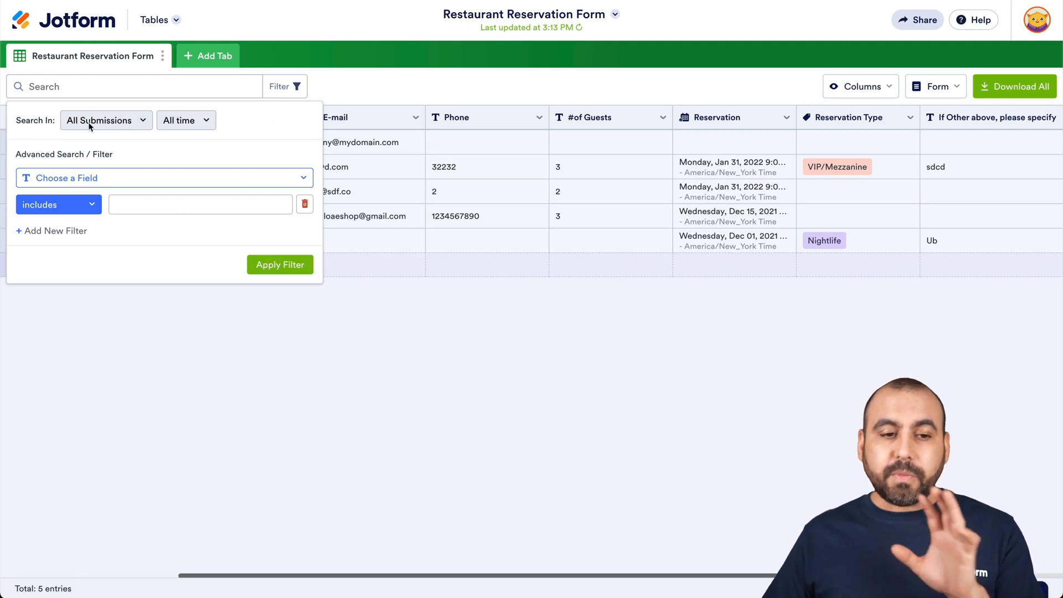
{"action": "left_click", "coordinate": [100, 120]}
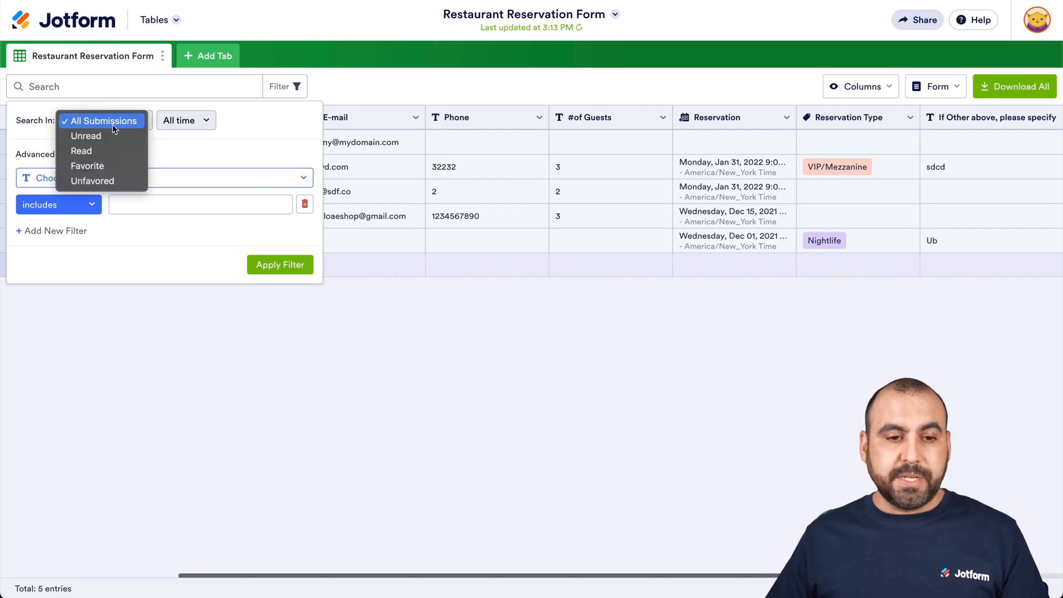
{"action": "mouse_move", "coordinate": [80, 151]}
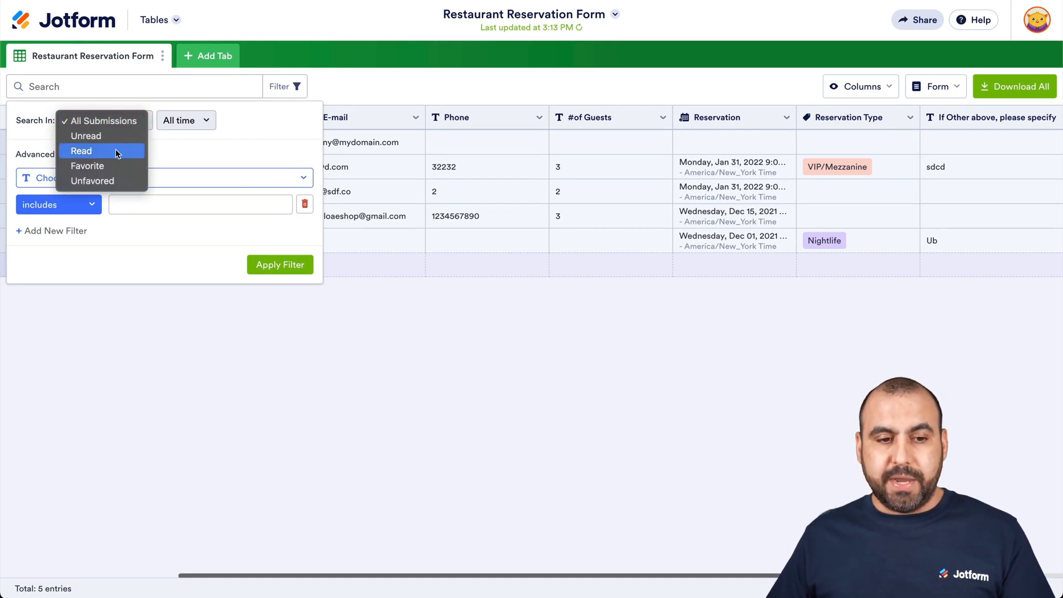
{"action": "left_click", "coordinate": [98, 119]}
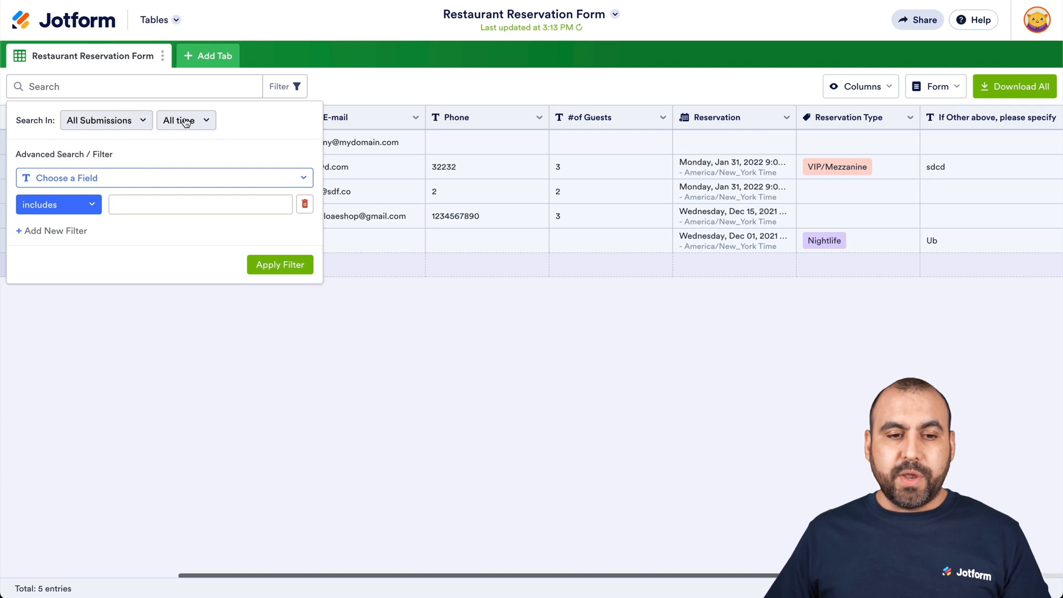
{"action": "left_click", "coordinate": [183, 119]}
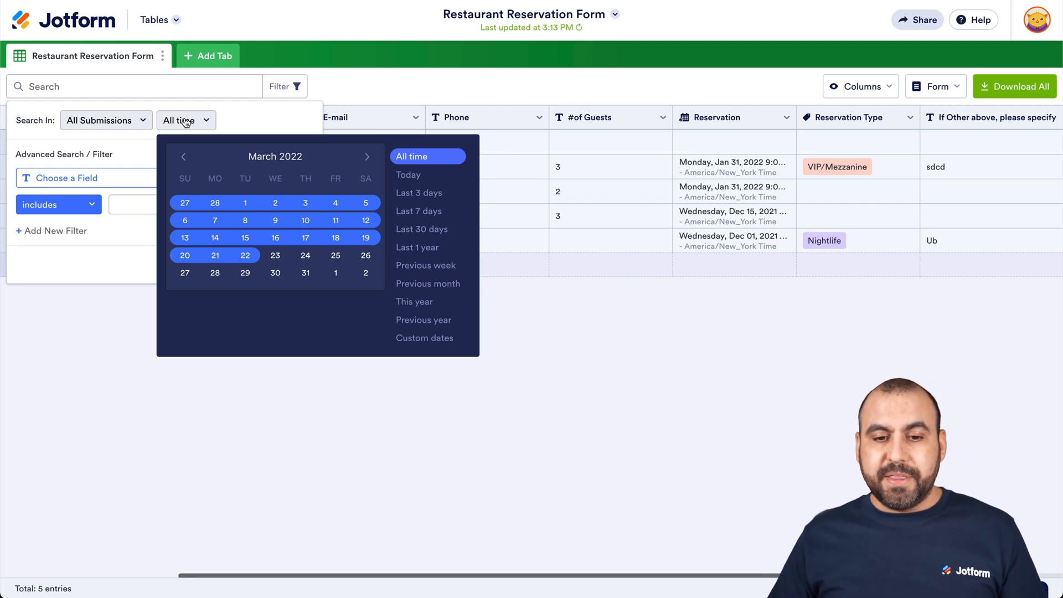
{"action": "left_click", "coordinate": [418, 210]}
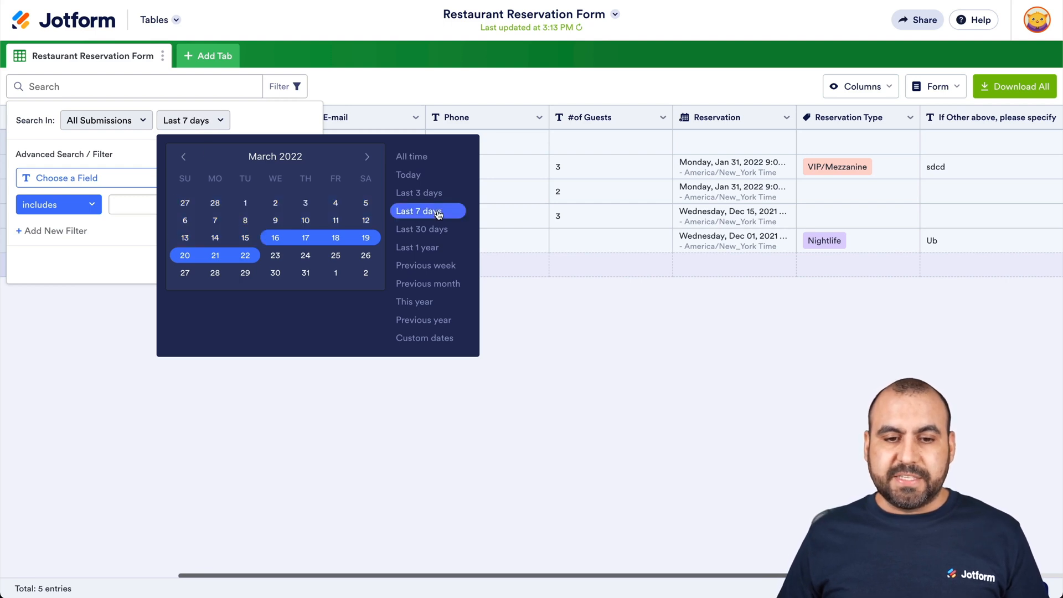
{"action": "left_click", "coordinate": [419, 210]}
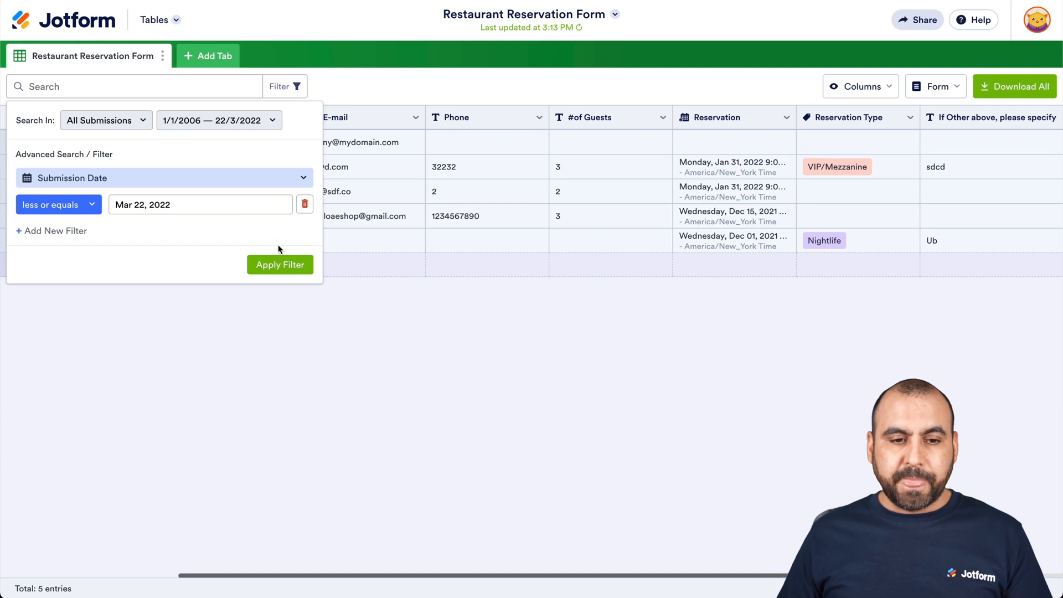
{"action": "mouse_move", "coordinate": [296, 198]}
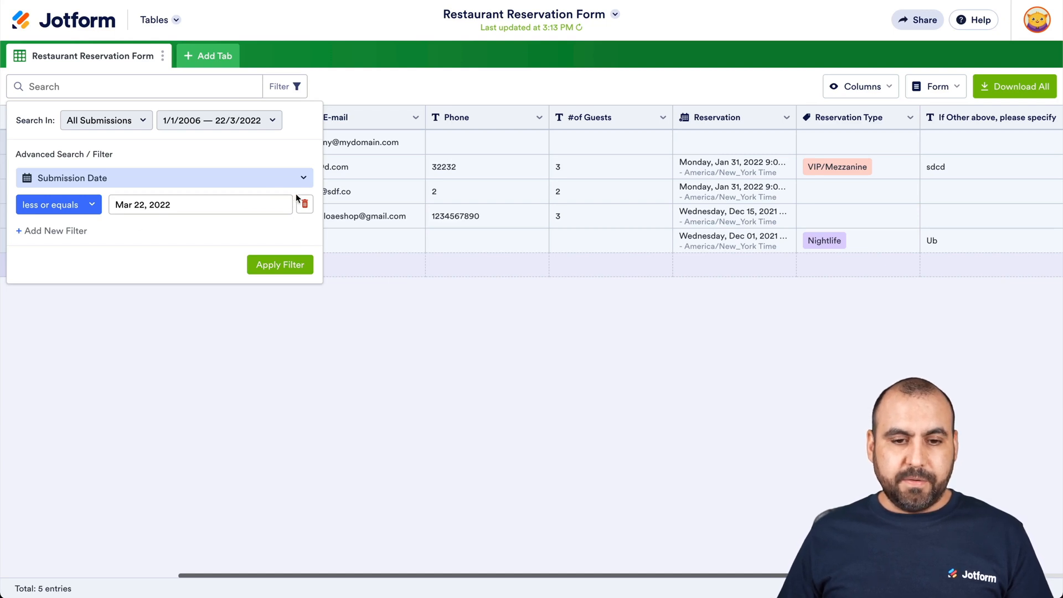
{"action": "left_click", "coordinate": [218, 119]}
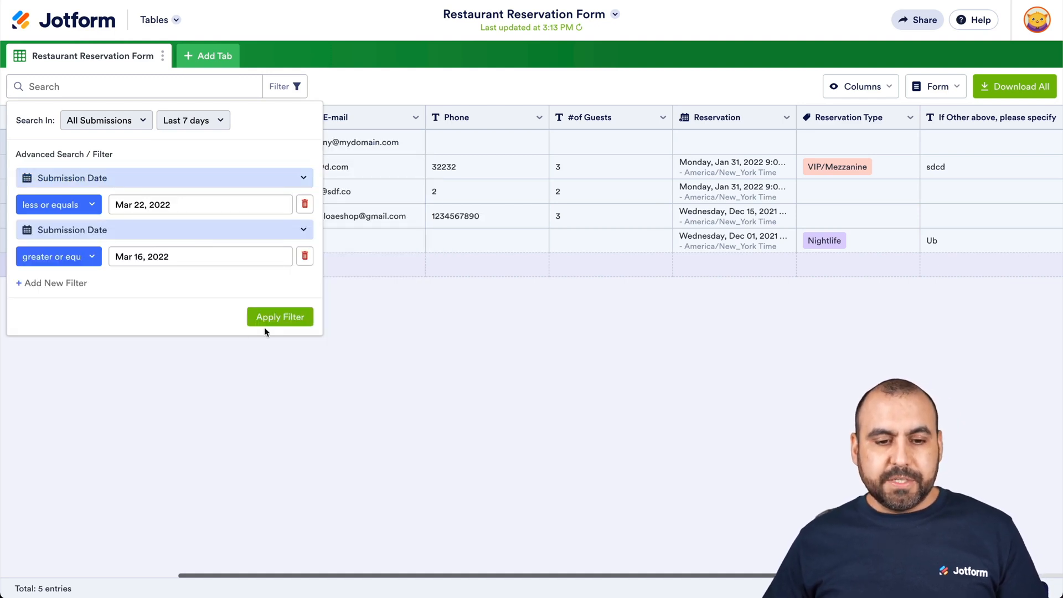
{"action": "left_click", "coordinate": [279, 317]}
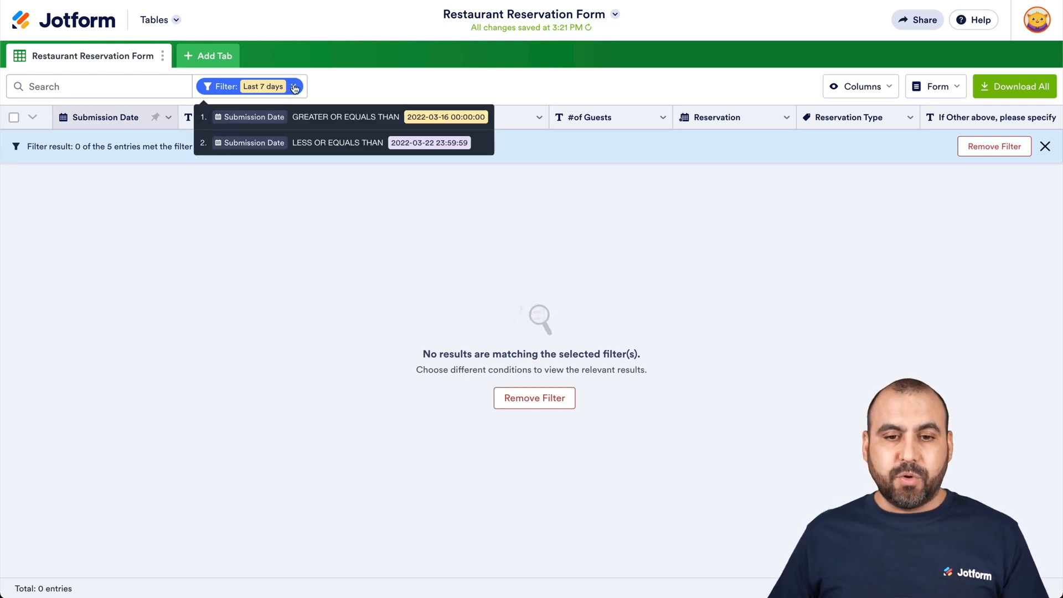
{"action": "left_click", "coordinate": [533, 398]}
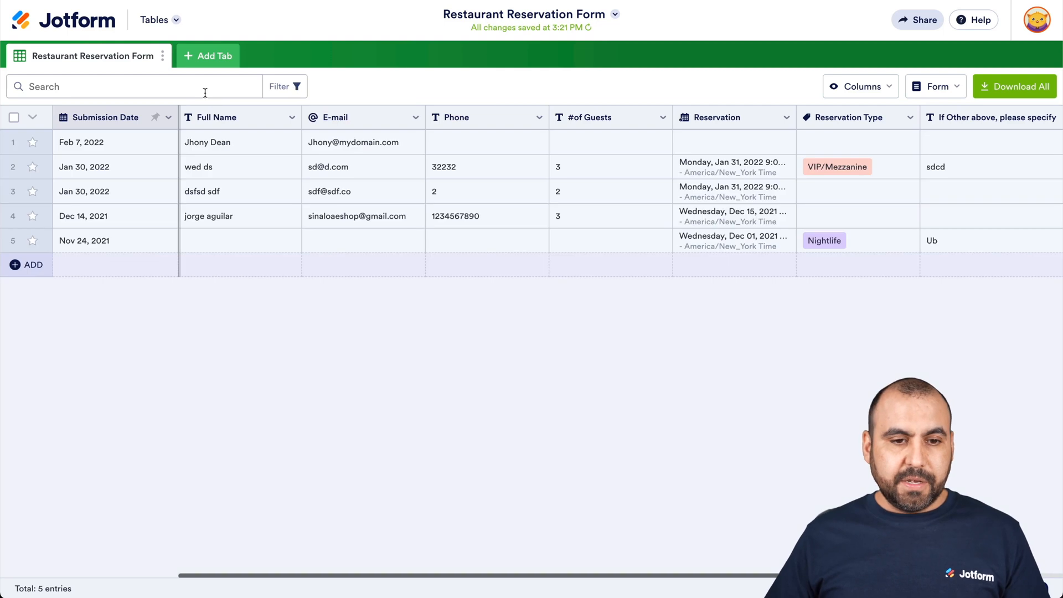
Apply a Last 1 year date-range filter matching all five entries, then clear it again
{"action": "left_click", "coordinate": [284, 86]}
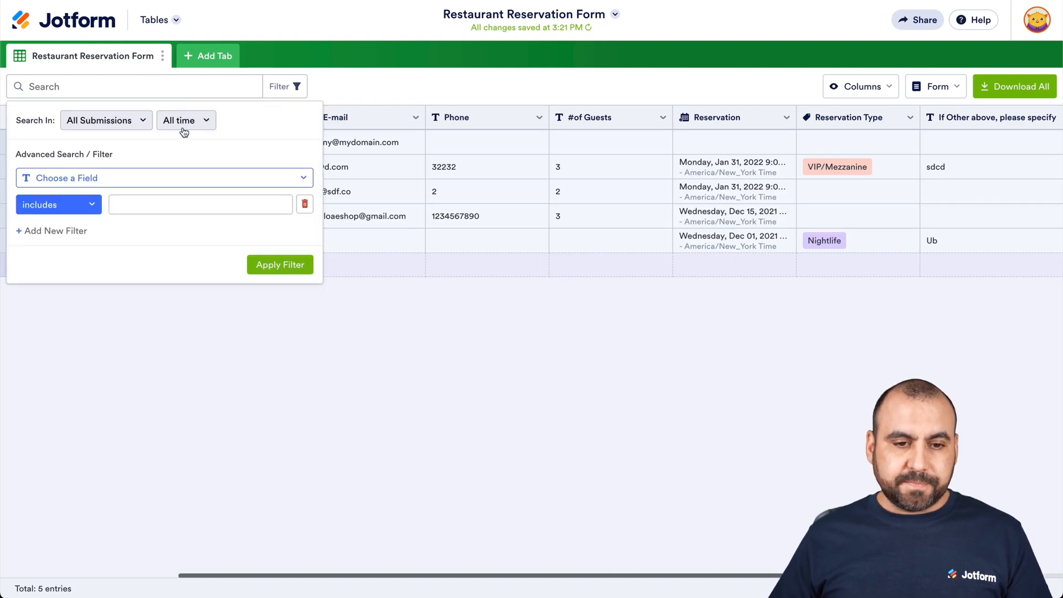
{"action": "left_click", "coordinate": [180, 119]}
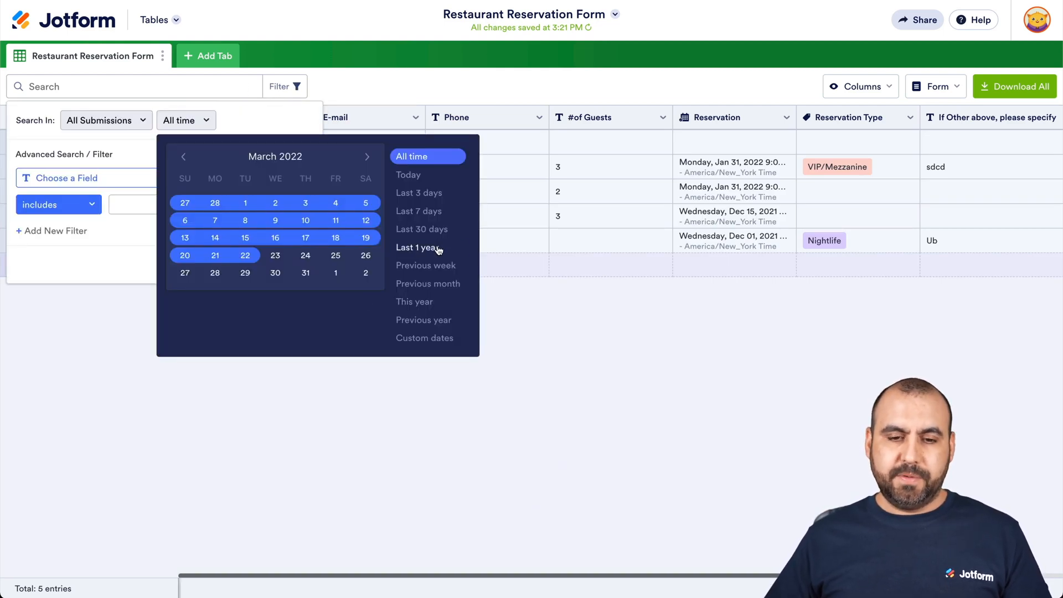
{"action": "left_click", "coordinate": [418, 247]}
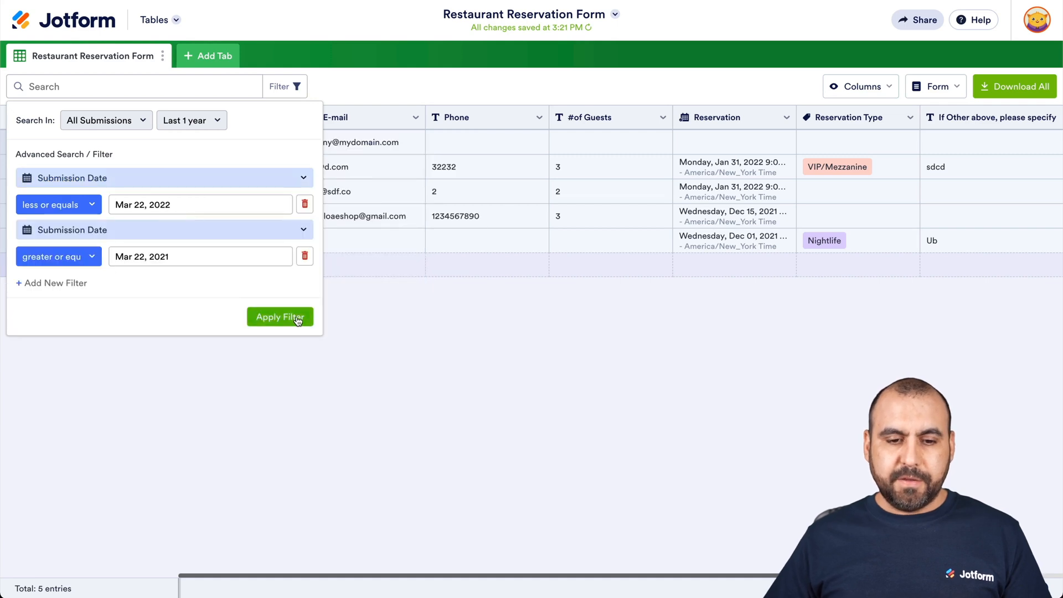
{"action": "left_click", "coordinate": [279, 316]}
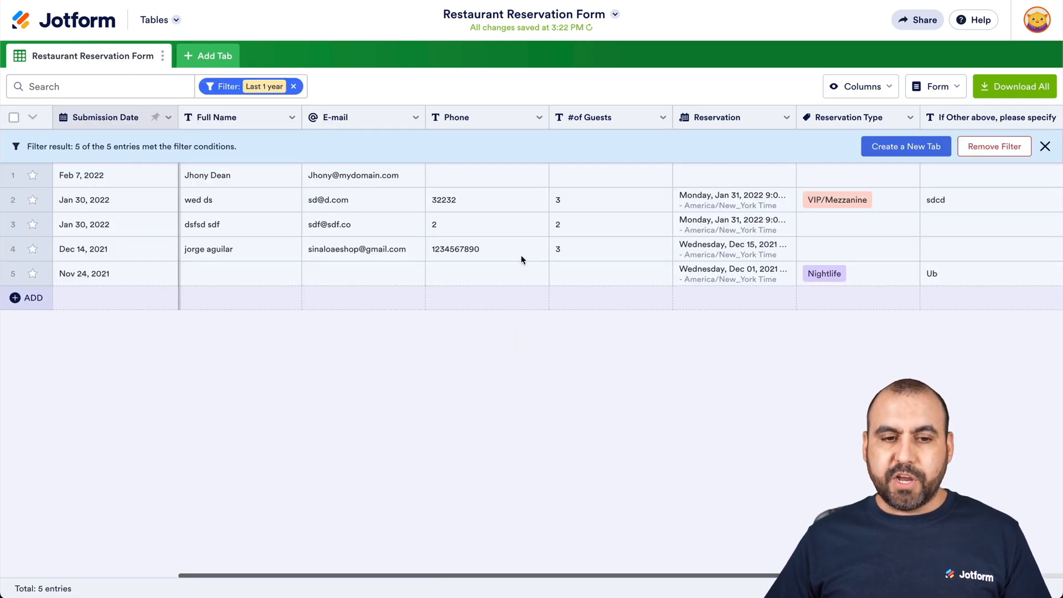
{"action": "left_click", "coordinate": [282, 86]}
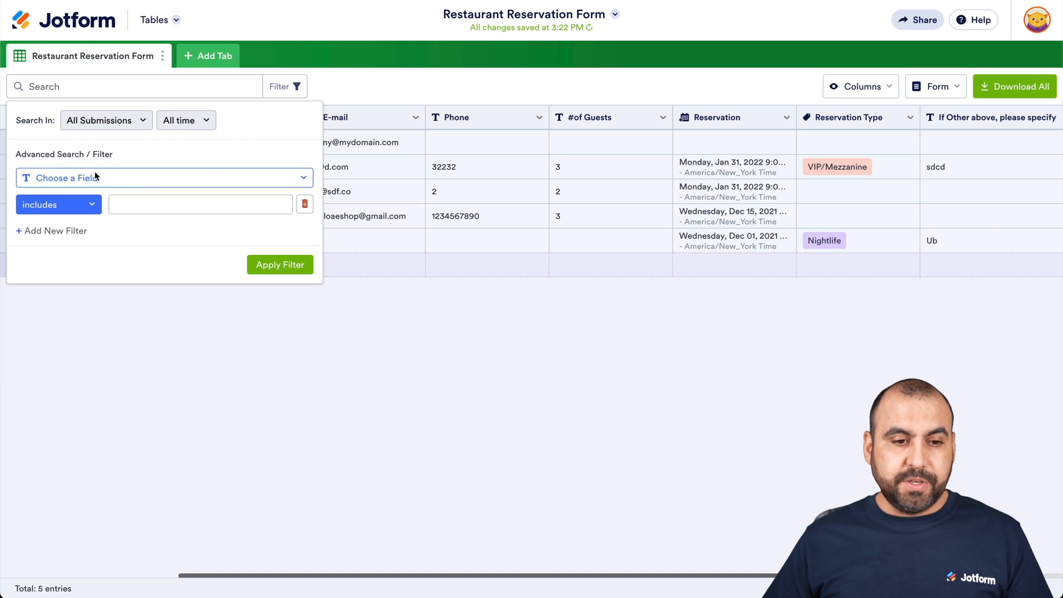
Set a '# of Guests includes 3' condition, narrowing the table to two entries
{"action": "left_click", "coordinate": [162, 177]}
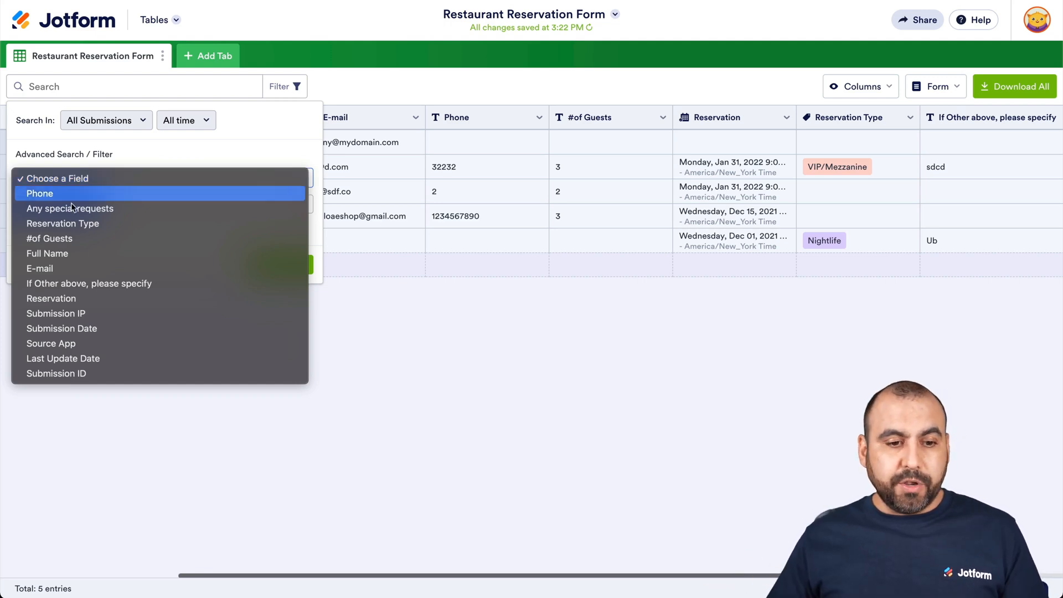
{"action": "mouse_move", "coordinate": [49, 238]}
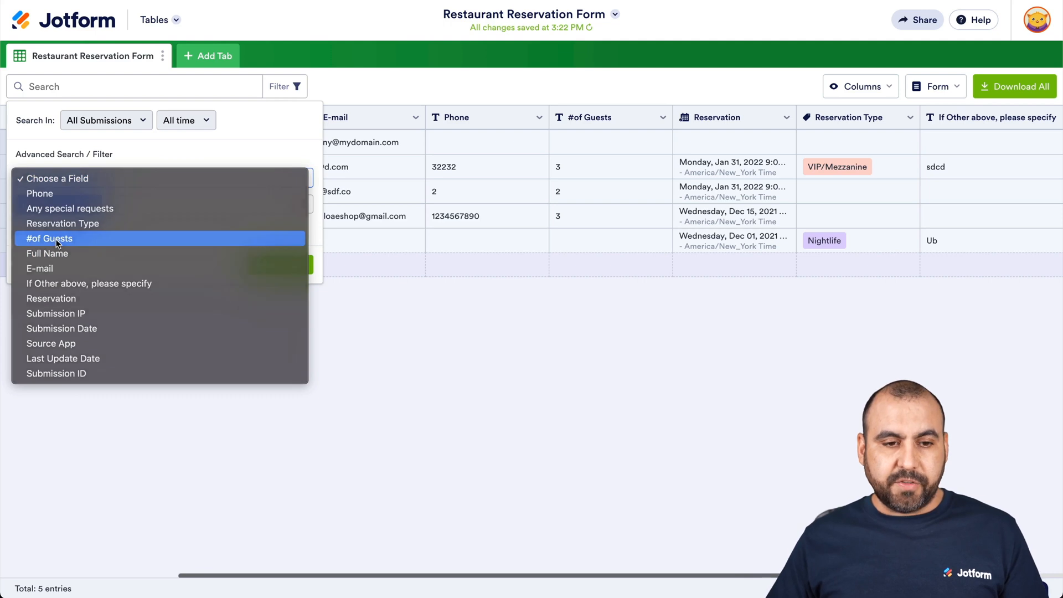
{"action": "left_click", "coordinate": [48, 238]}
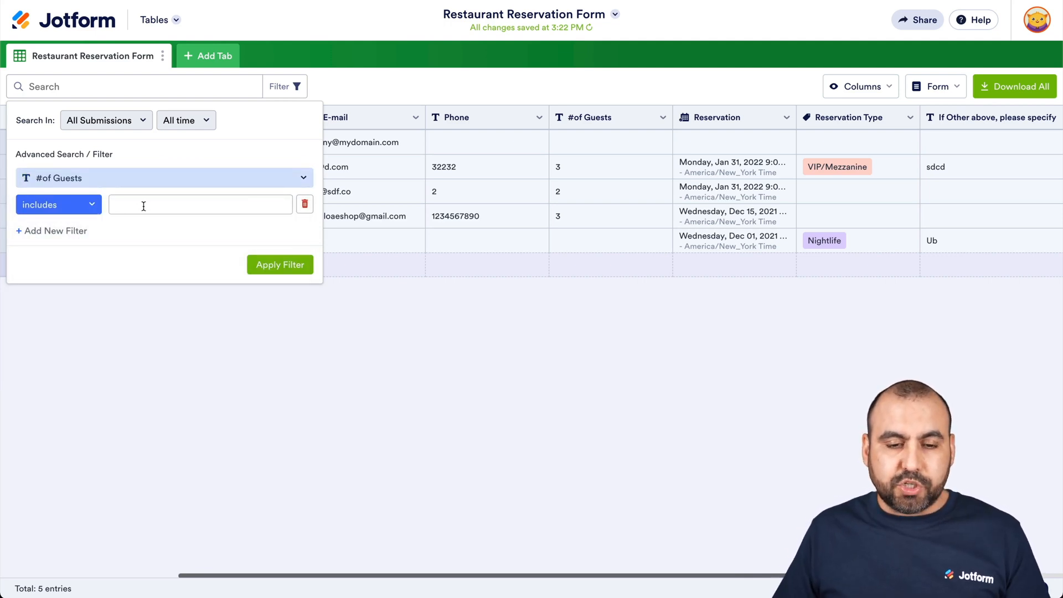
{"action": "type", "text": "3"}
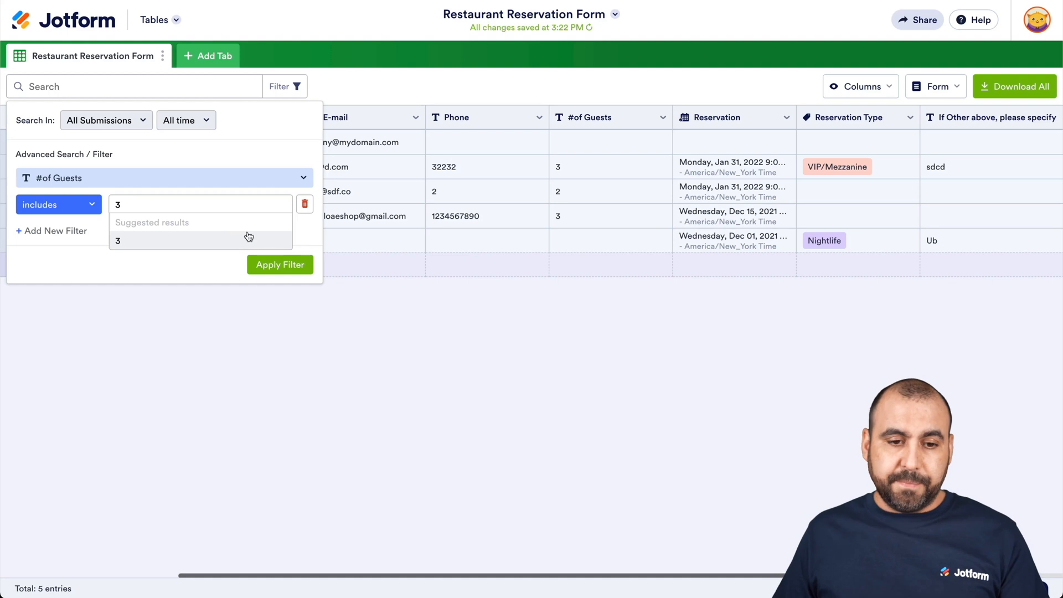
{"action": "left_click", "coordinate": [279, 264]}
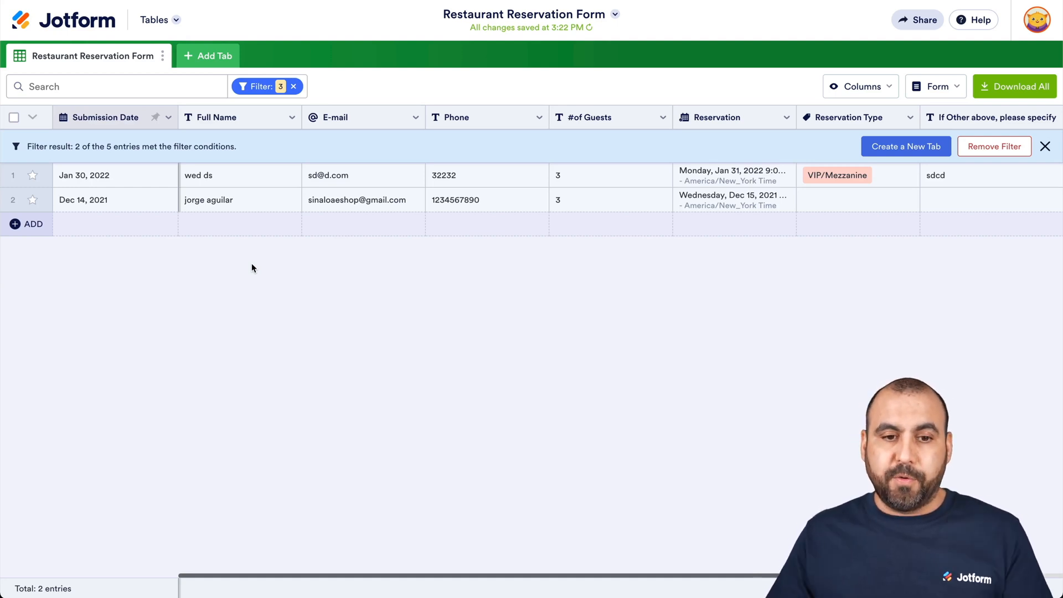
Add a further guest-count condition with value 6 beneath the 3-guest filter
{"action": "left_click", "coordinate": [258, 87]}
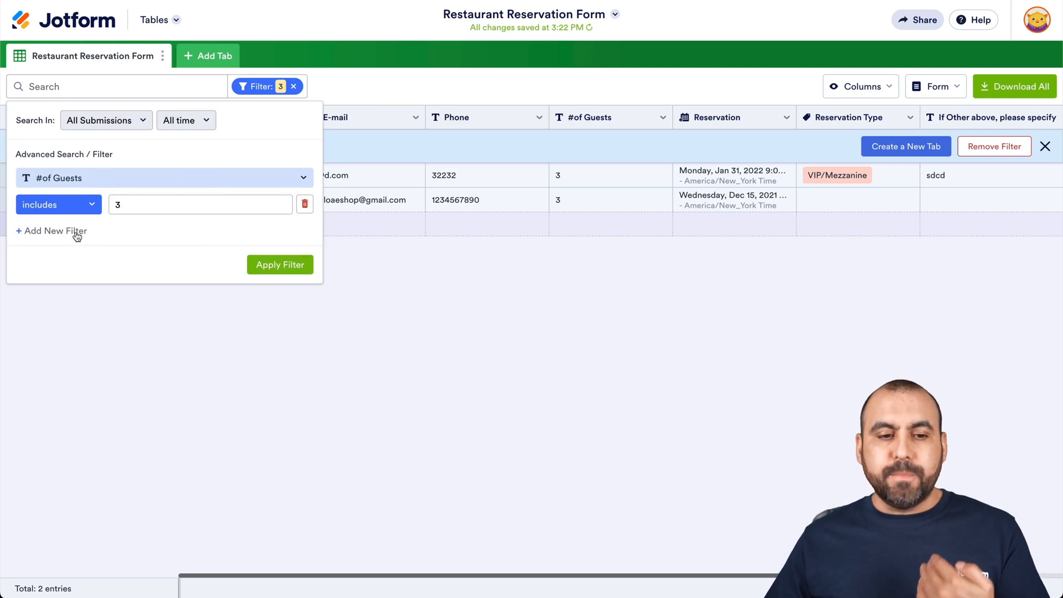
{"action": "left_click", "coordinate": [51, 230]}
{"action": "type", "text": "4"}
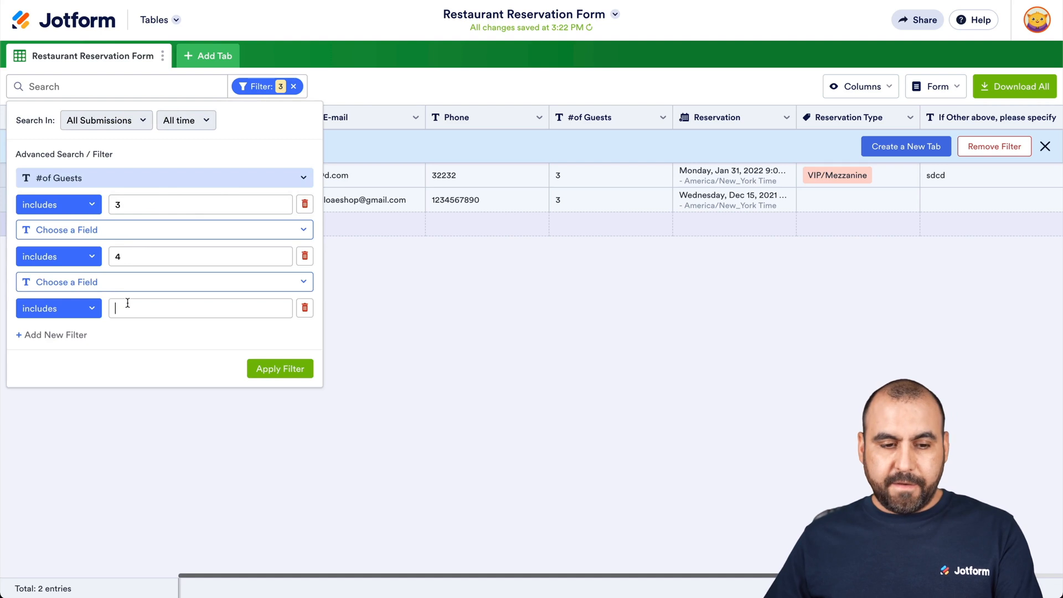
{"action": "type", "text": "6"}
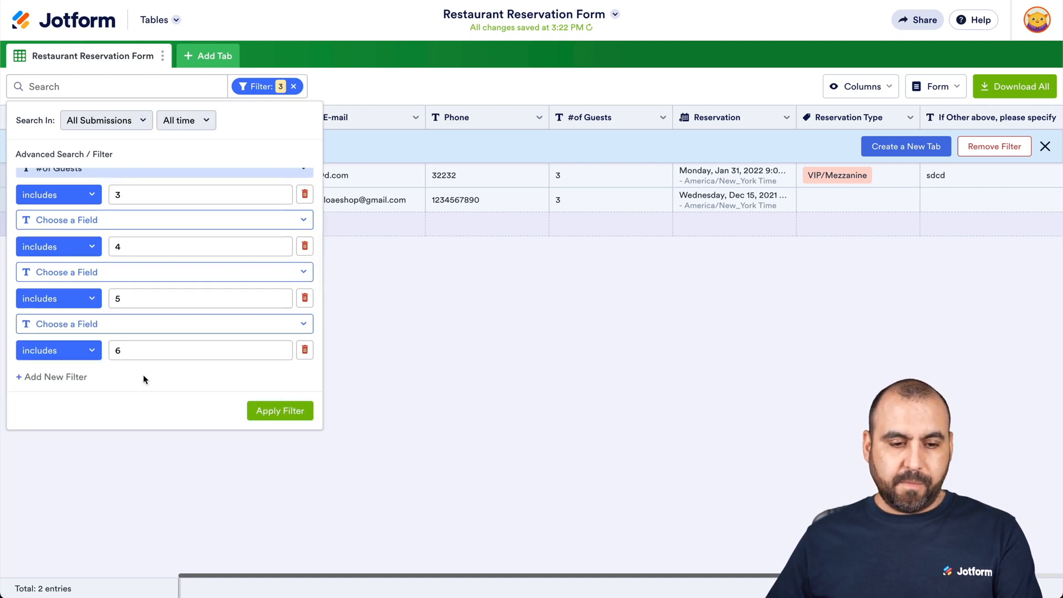
{"action": "scroll", "scroll_direction": "down", "scroll_amount": 3}
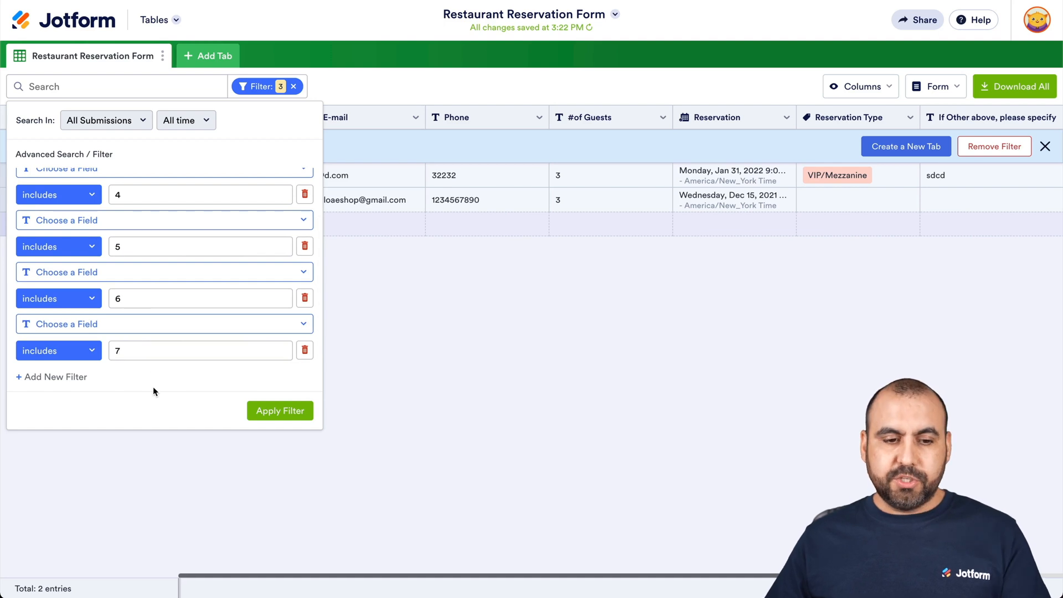
{"action": "left_click", "coordinate": [280, 410]}
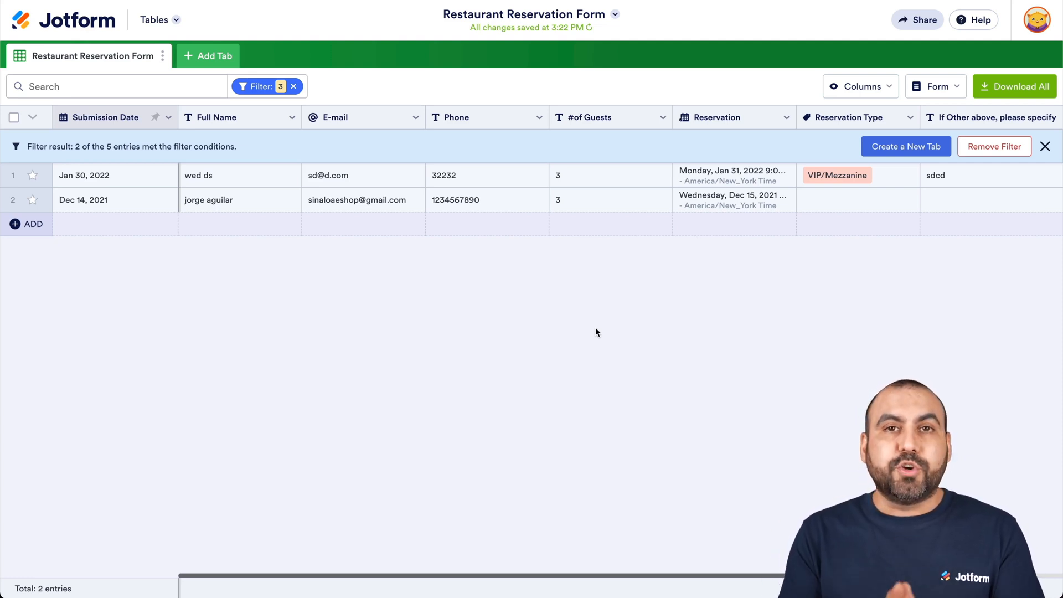
{"action": "mouse_move", "coordinate": [579, 332]}
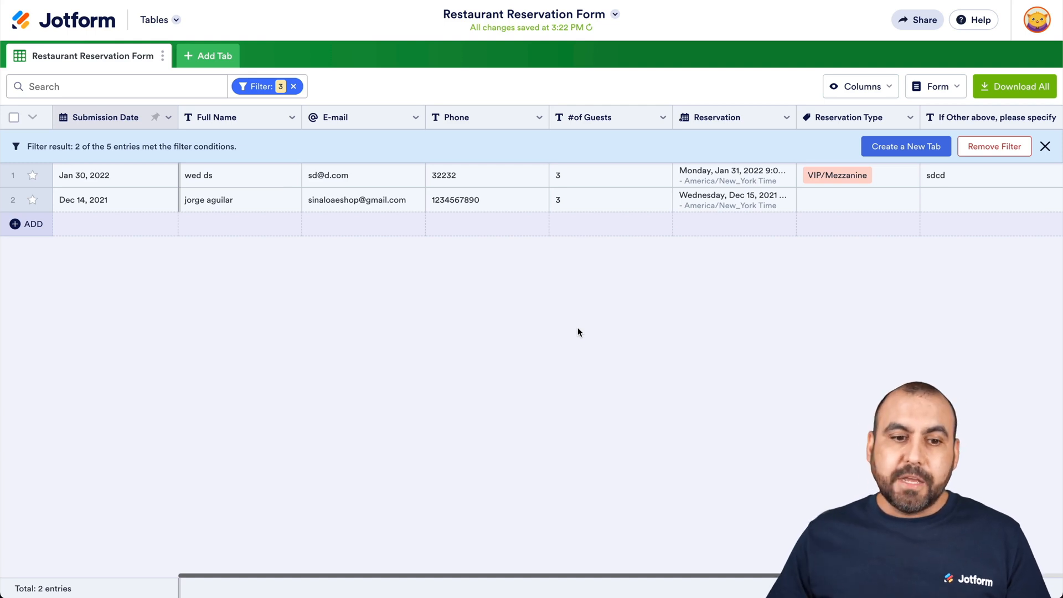
{"action": "mouse_move", "coordinate": [313, 162]}
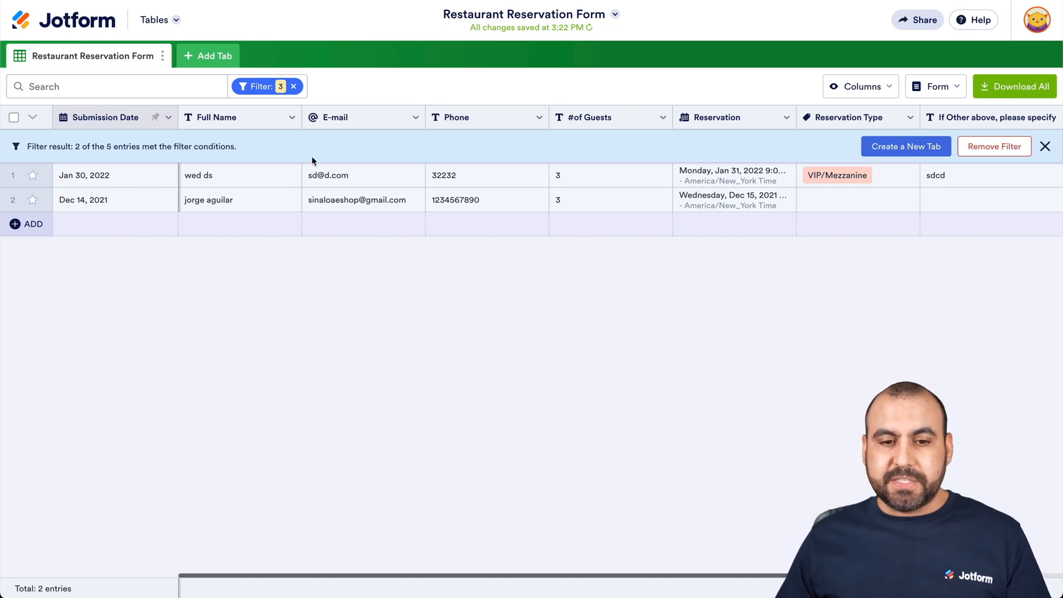
{"action": "mouse_move", "coordinate": [44, 144]}
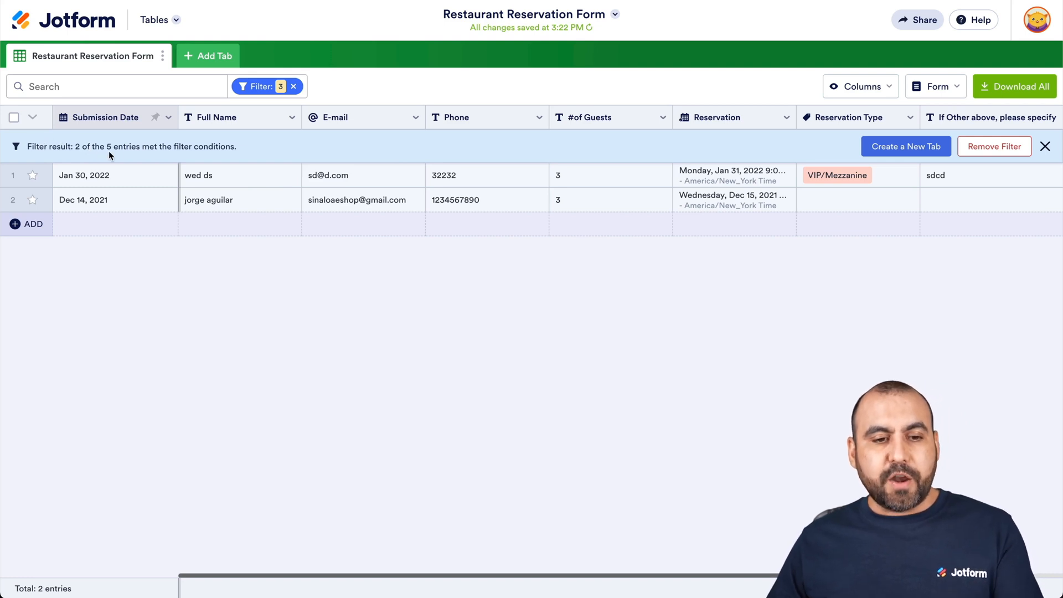
{"action": "mouse_move", "coordinate": [316, 150]}
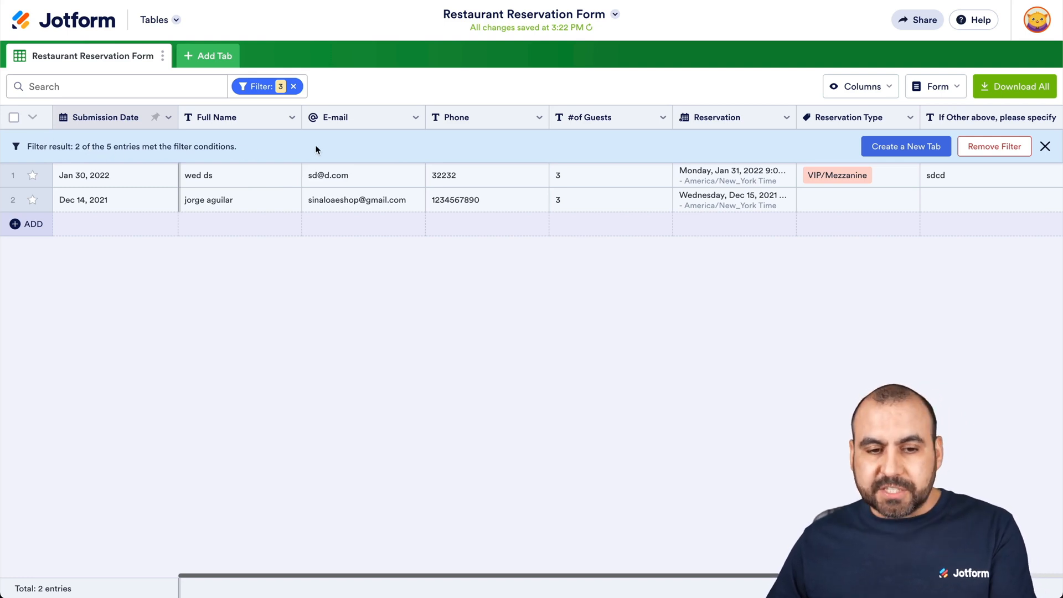
{"action": "mouse_move", "coordinate": [397, 146]}
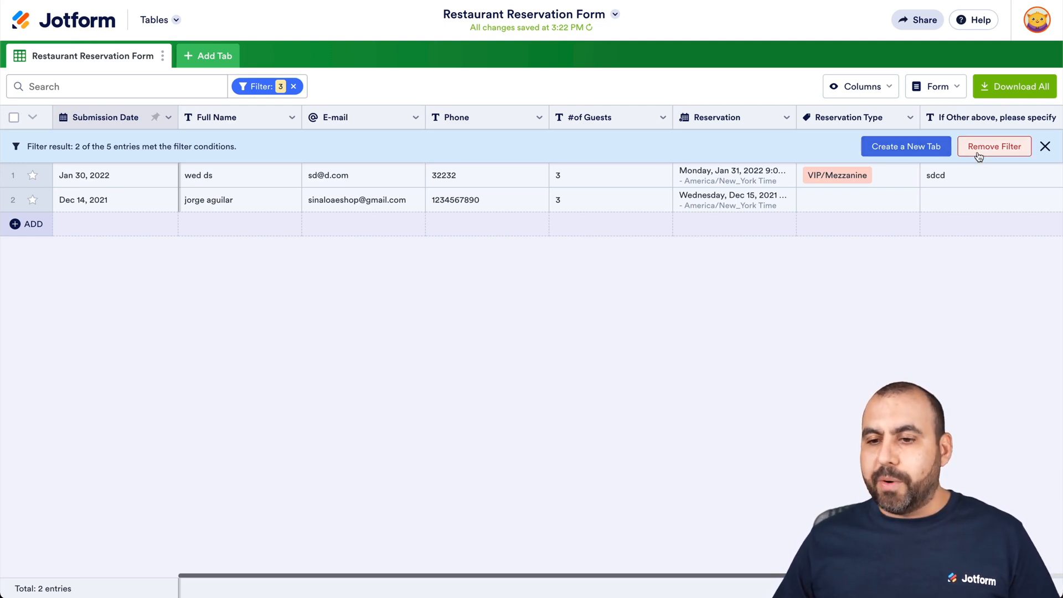
{"action": "mouse_move", "coordinate": [905, 146]}
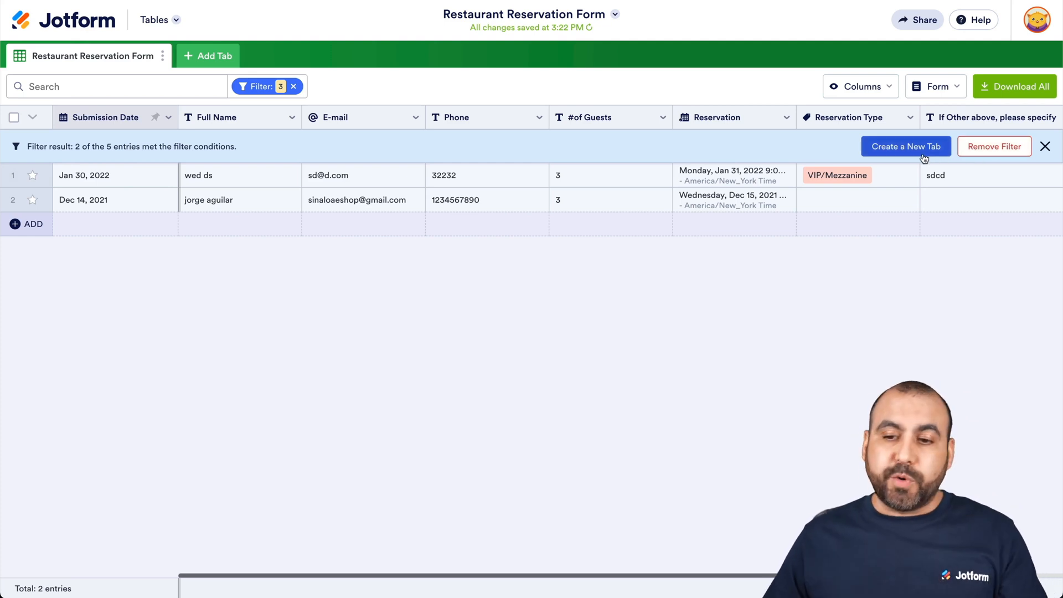
Save the two filtered reservations as a new tab named 'Guest over 3'
{"action": "left_click", "coordinate": [905, 147]}
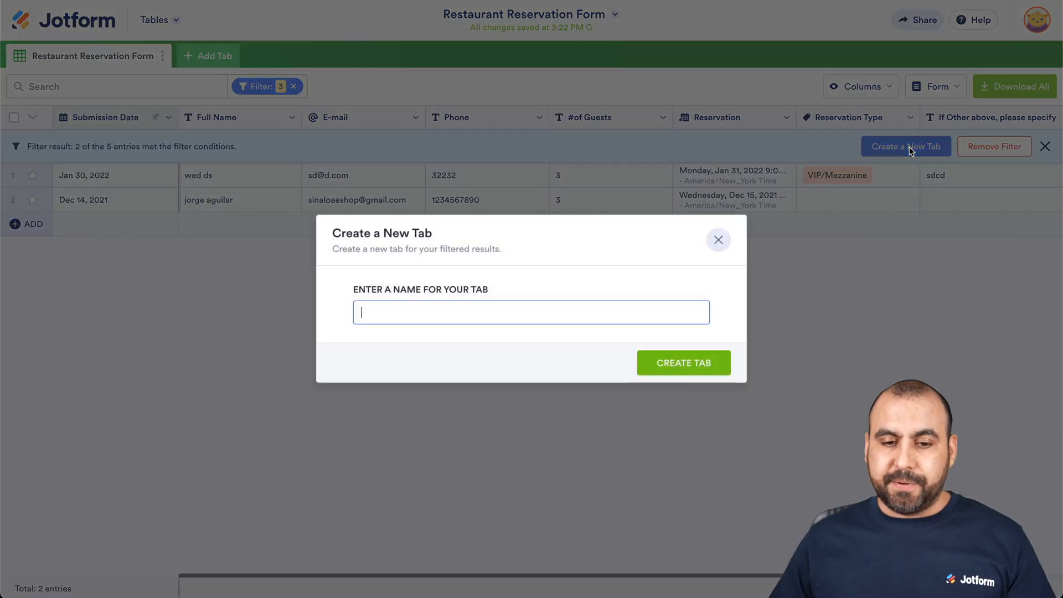
{"action": "type", "text": "G"}
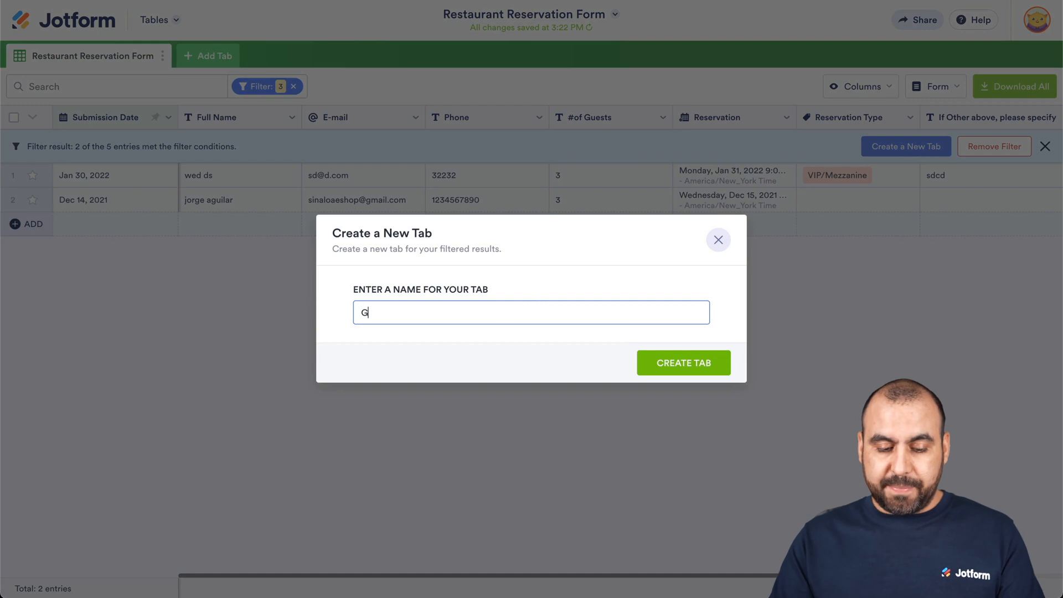
{"action": "type", "text": "uest over"}
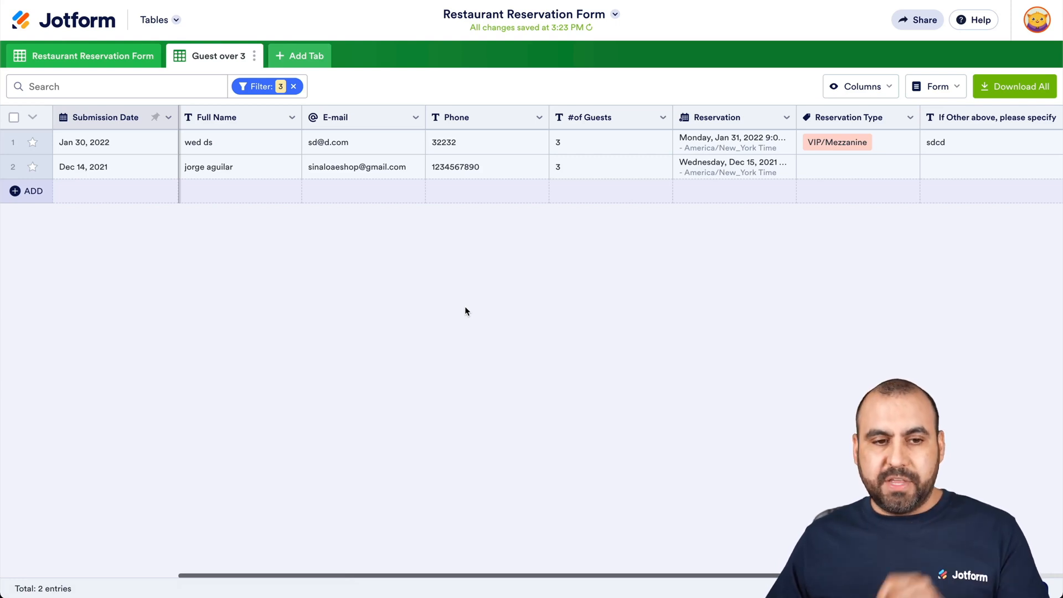
Remove the guest-count filter from the main table so all five reservations show
{"action": "left_click", "coordinate": [96, 55]}
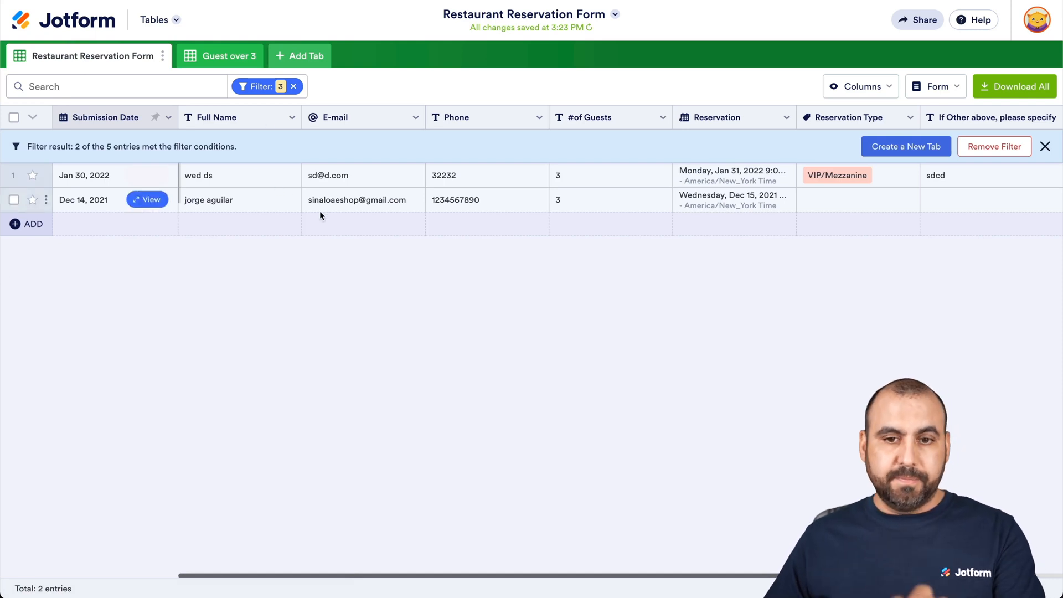
{"action": "mouse_move", "coordinate": [1043, 147]}
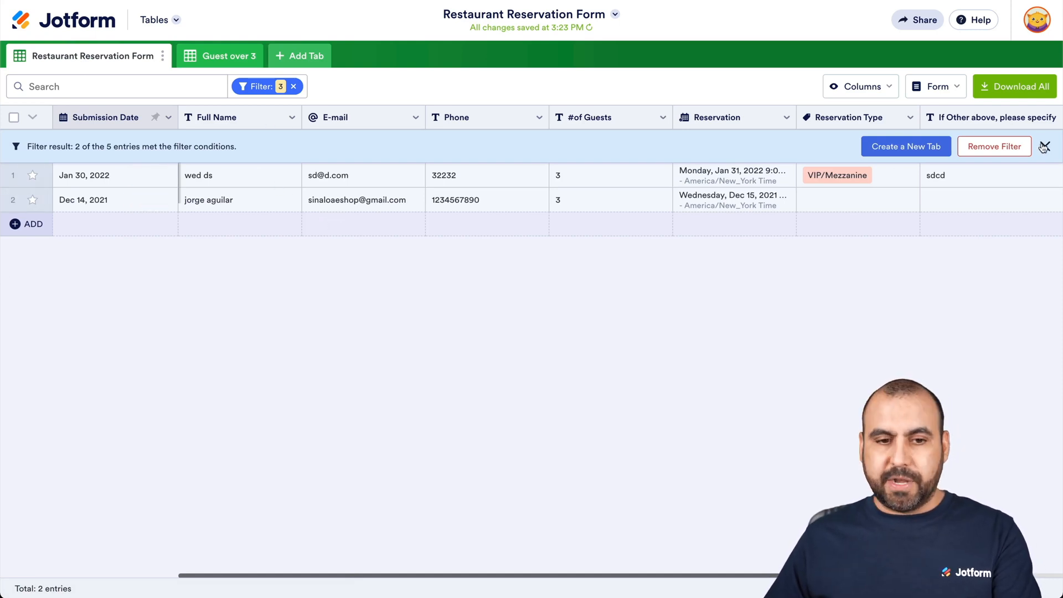
{"action": "left_click", "coordinate": [262, 87]}
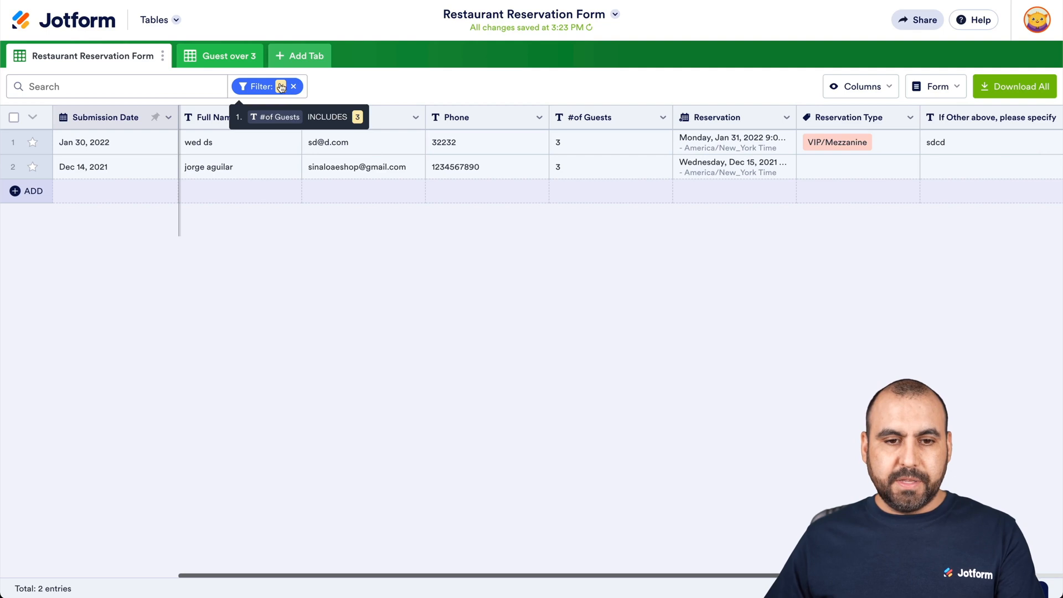
{"action": "left_click", "coordinate": [294, 87]}
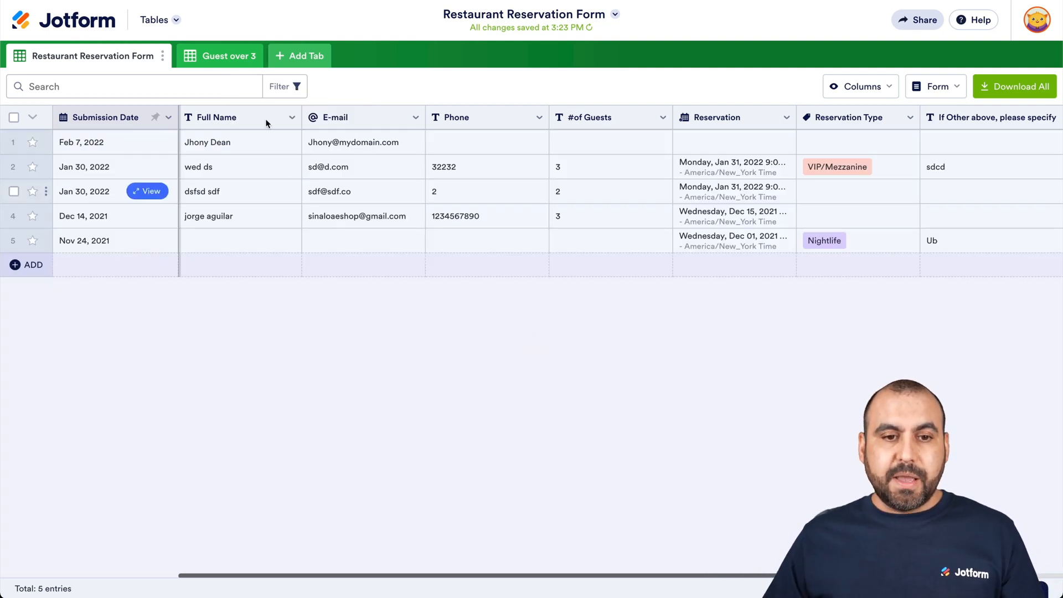
Check that the Guest over 3 tab still holds its two reservations, then return to the main table
{"action": "left_click", "coordinate": [228, 55]}
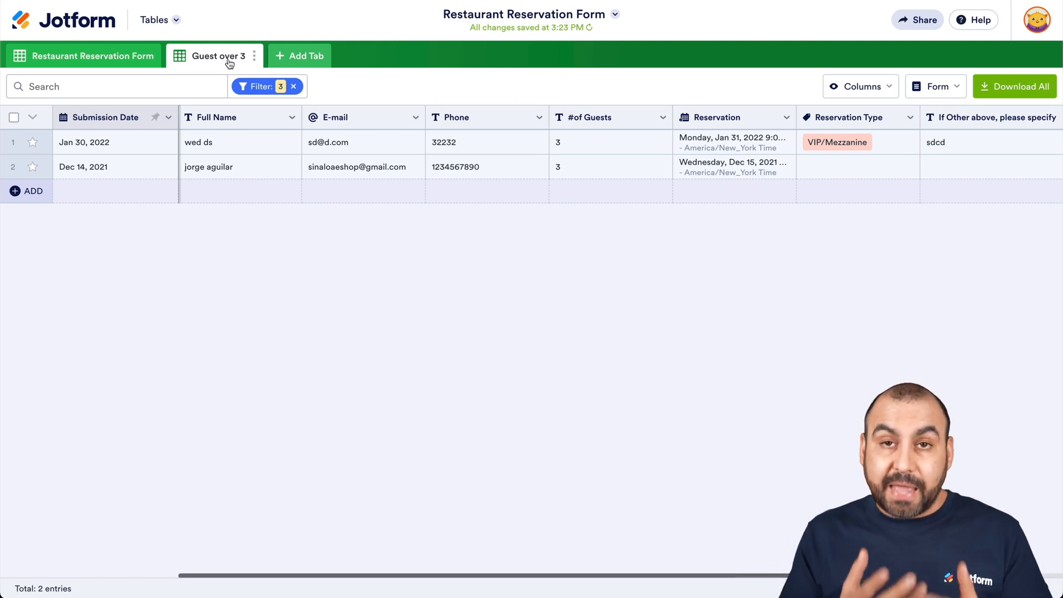
{"action": "left_click", "coordinate": [94, 55]}
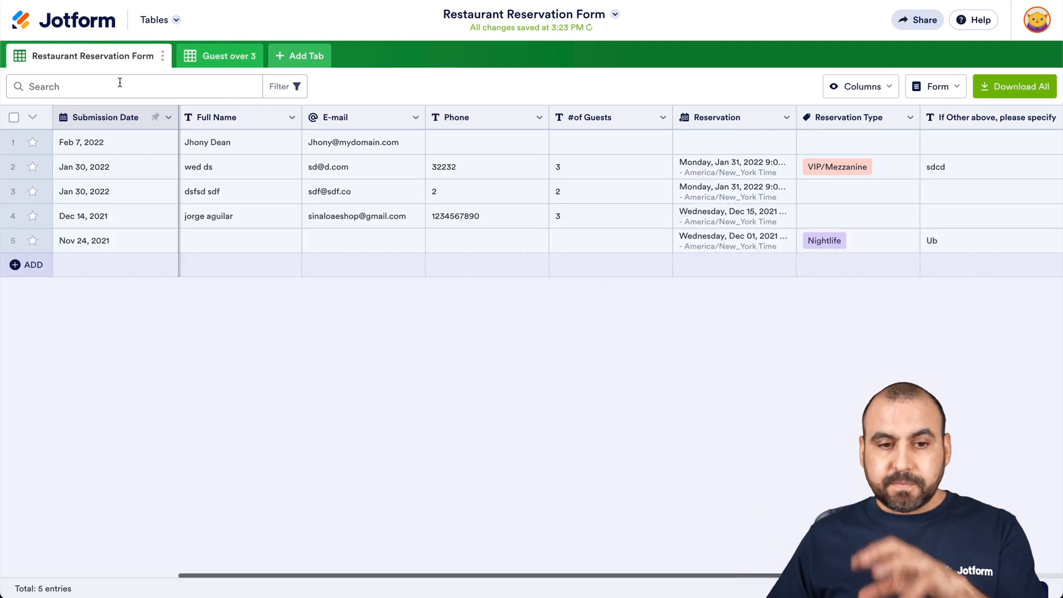
Set a '# of Guests includes 3' condition and add a second condition on Reservation Type
{"action": "left_click", "coordinate": [285, 86]}
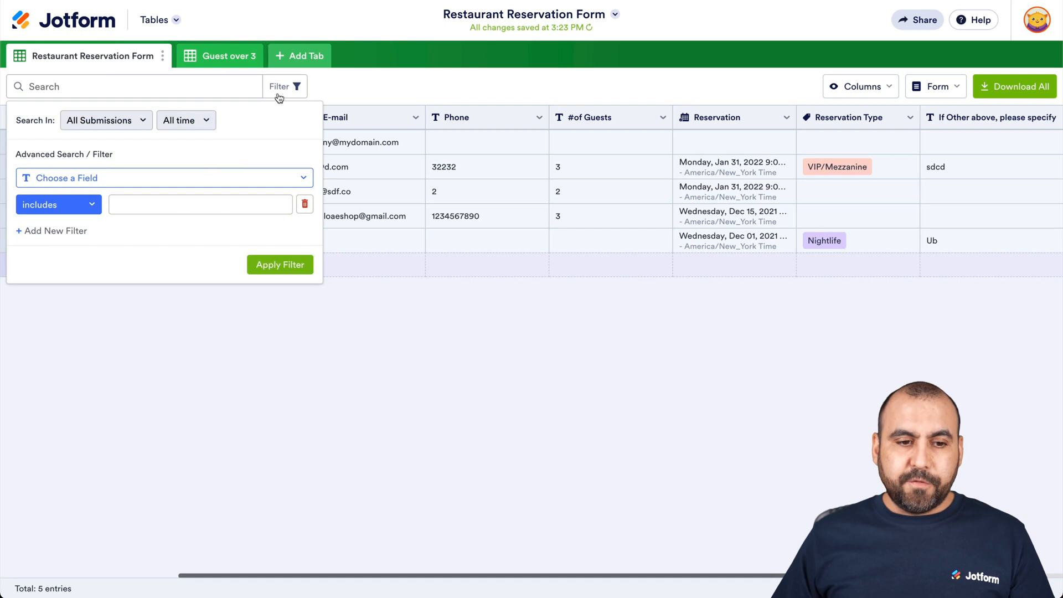
{"action": "left_click", "coordinate": [164, 177]}
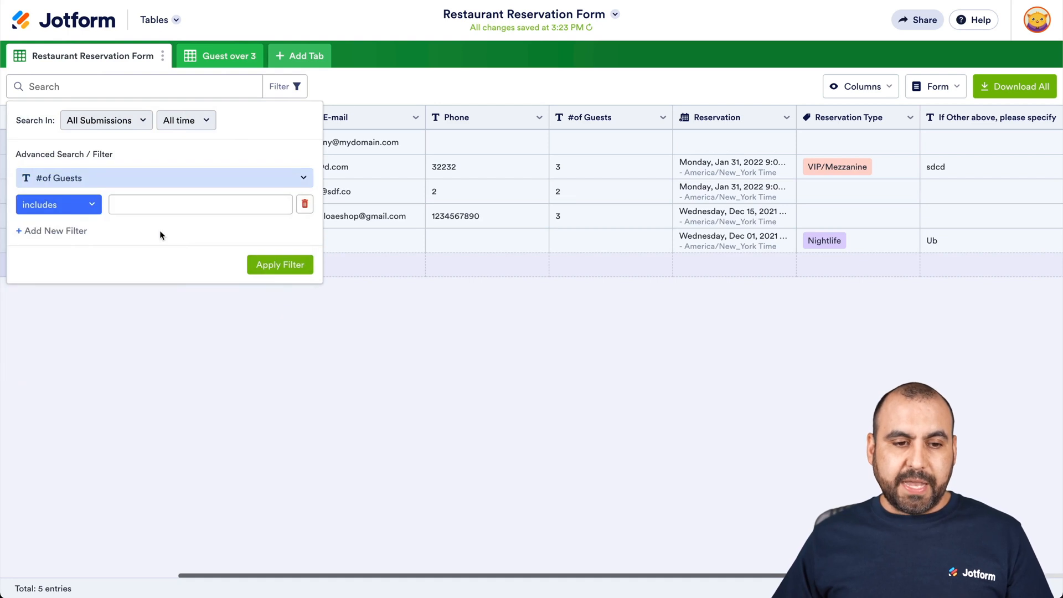
{"action": "left_click", "coordinate": [163, 177]}
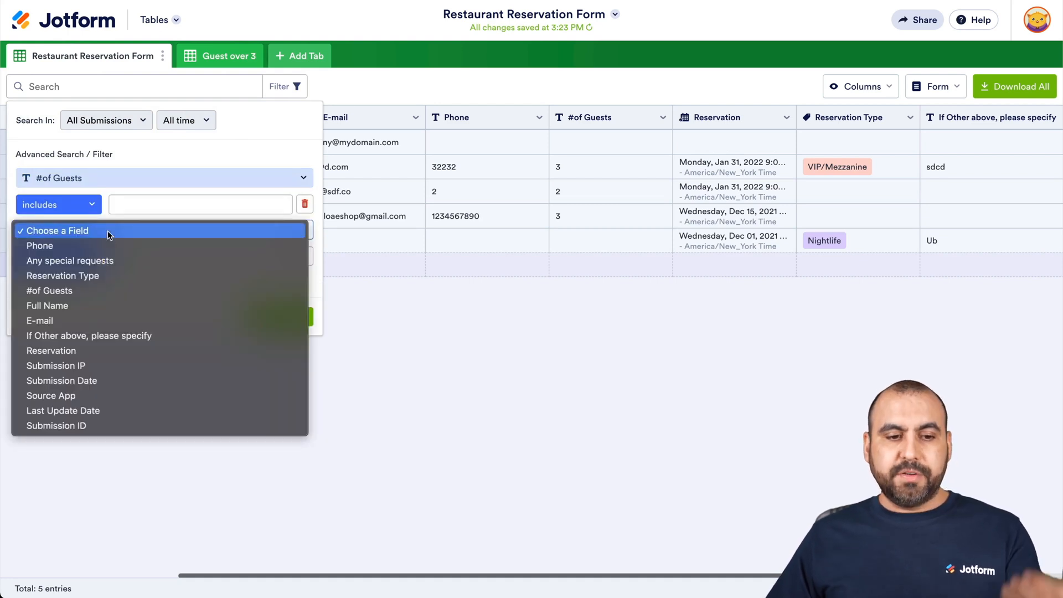
{"action": "mouse_move", "coordinate": [10, 265]}
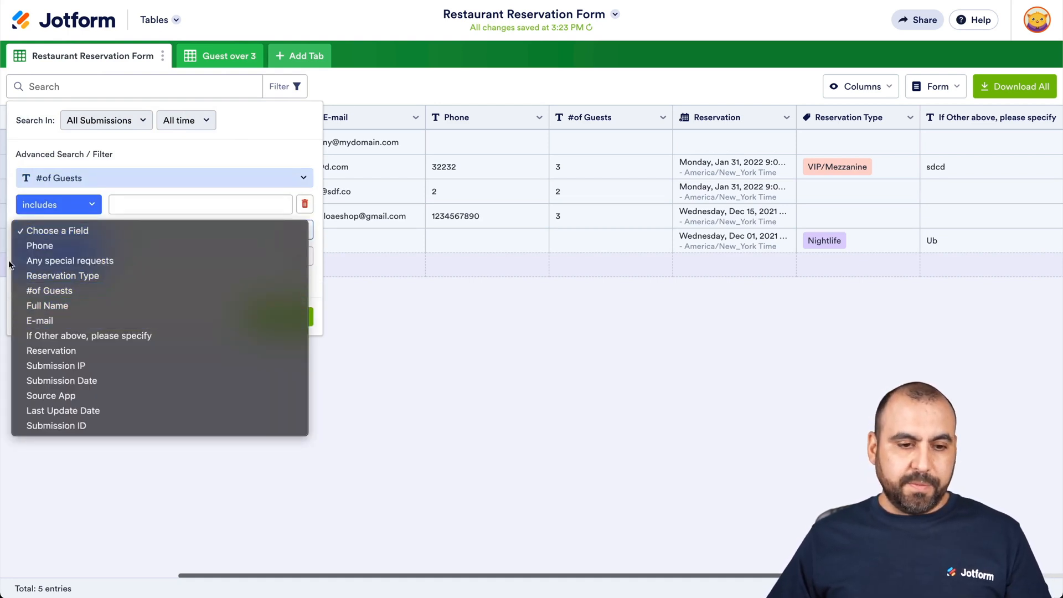
{"action": "mouse_move", "coordinate": [144, 277]}
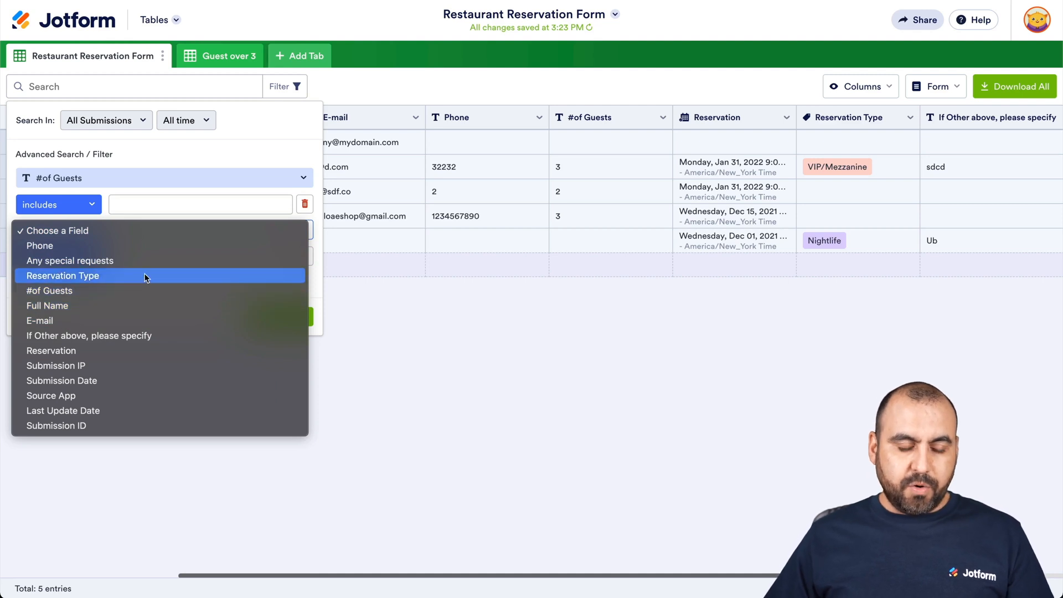
{"action": "left_click", "coordinate": [63, 276]}
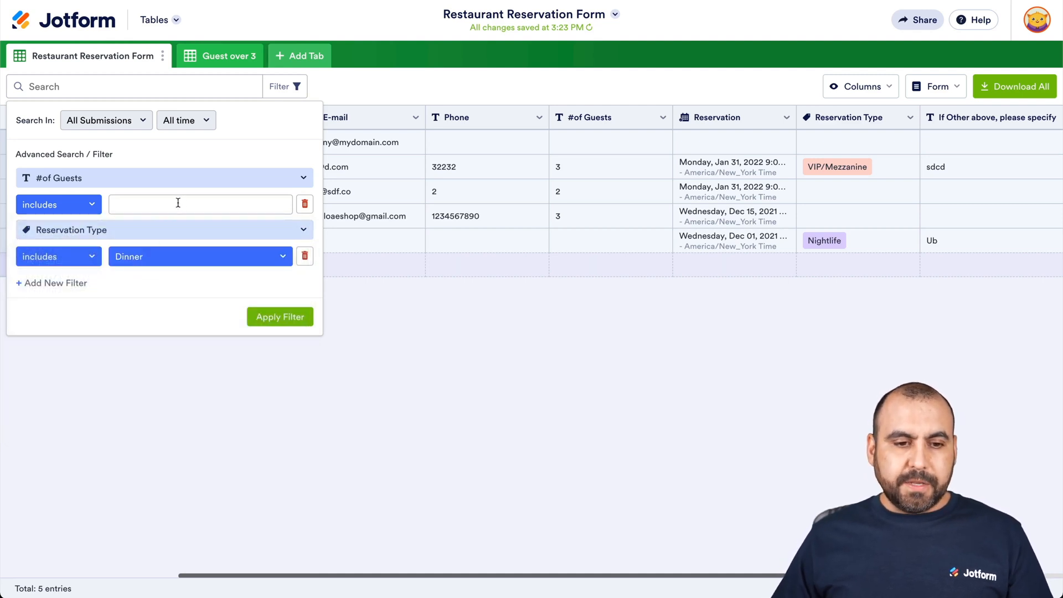
{"action": "type", "text": "3"}
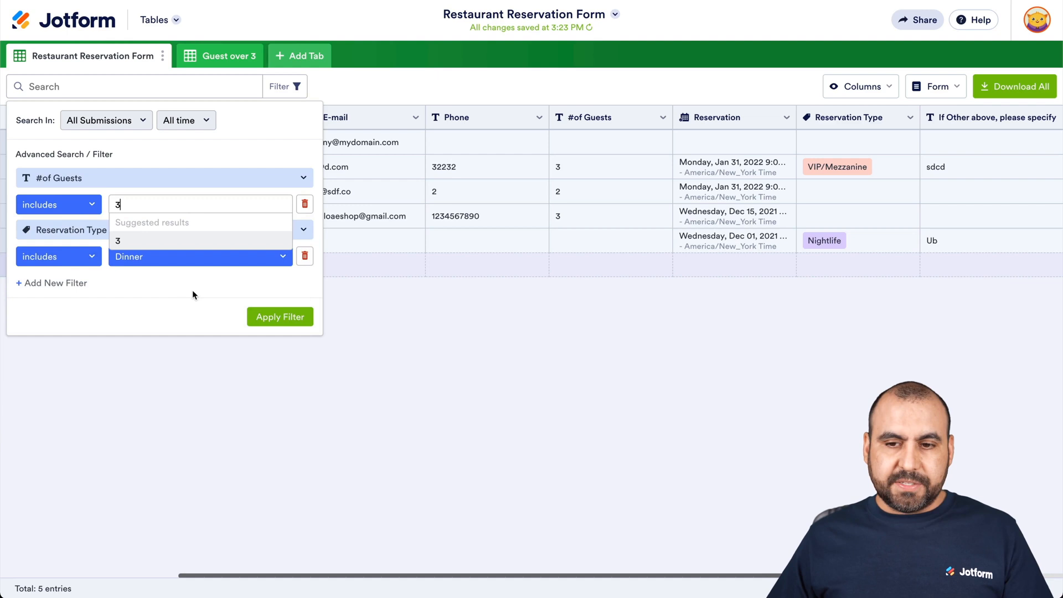
{"action": "left_click", "coordinate": [117, 241]}
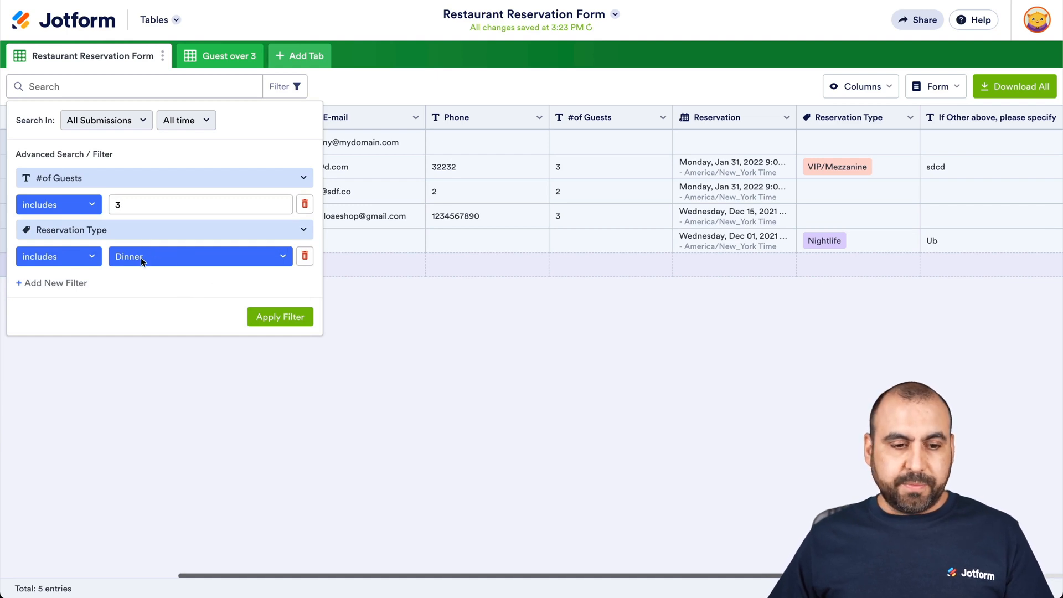
Match Reservation Type to VIP/Mezzanine and apply, leaving one of five entries
{"action": "left_click", "coordinate": [197, 255]}
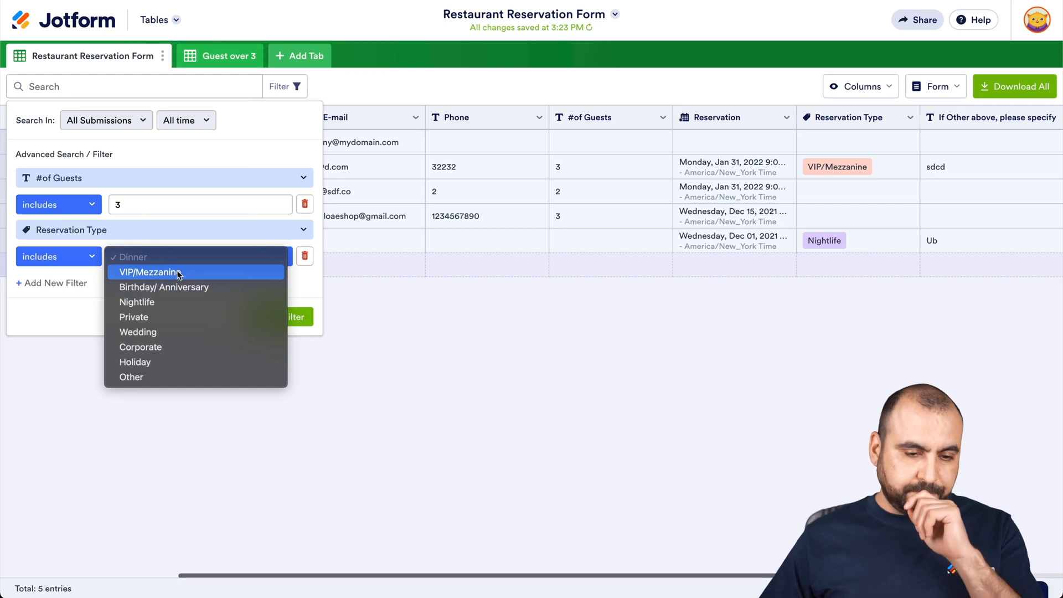
{"action": "left_click", "coordinate": [129, 256]}
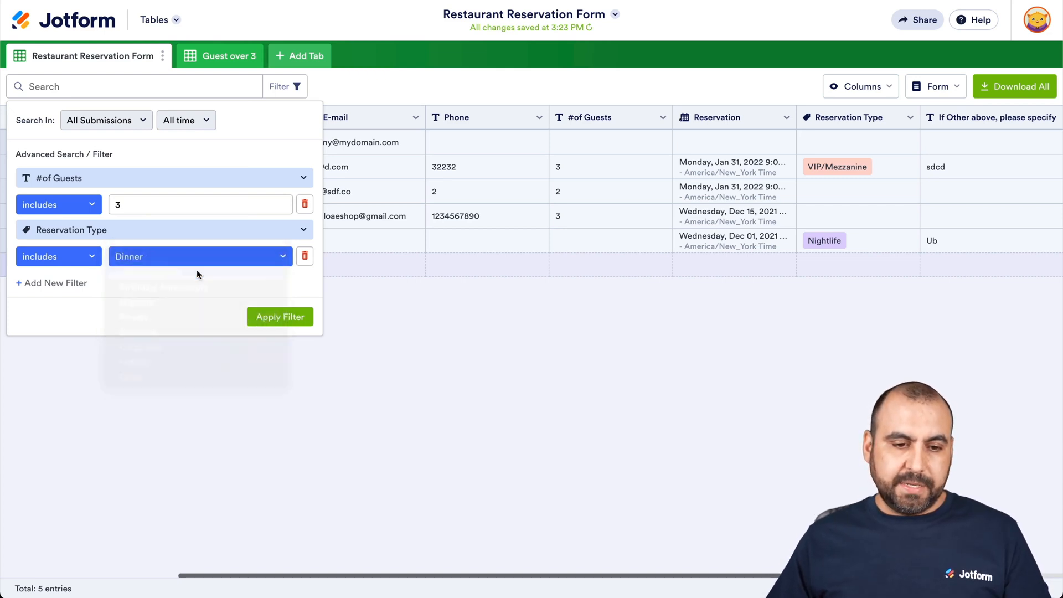
{"action": "left_click", "coordinate": [279, 316]}
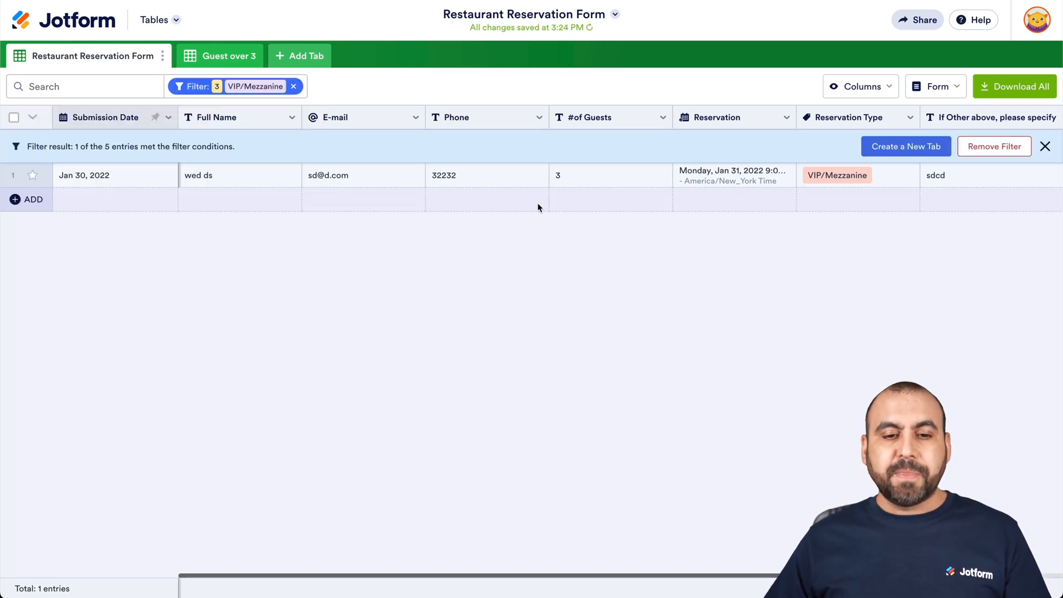